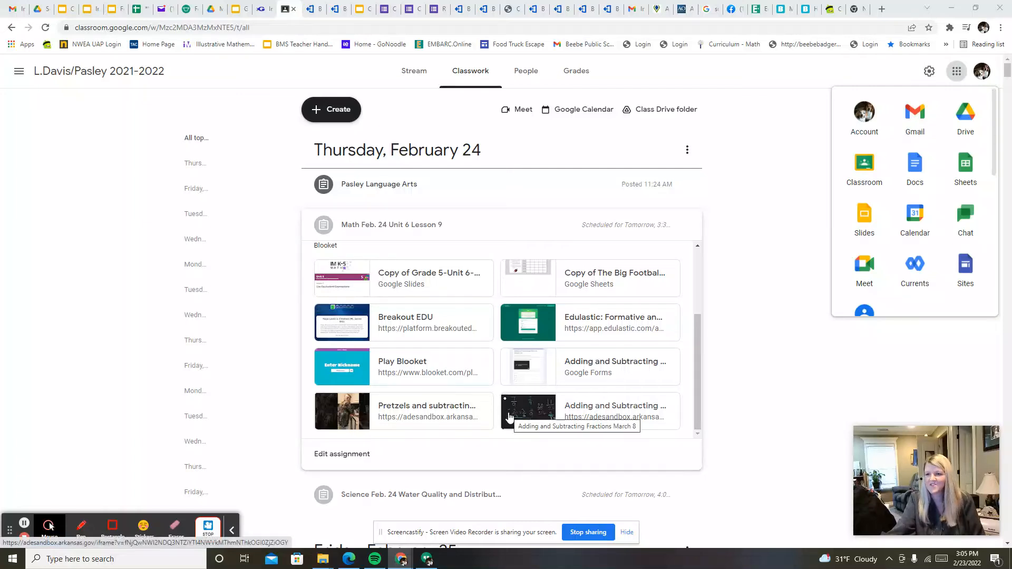
mouse_move(501, 410)
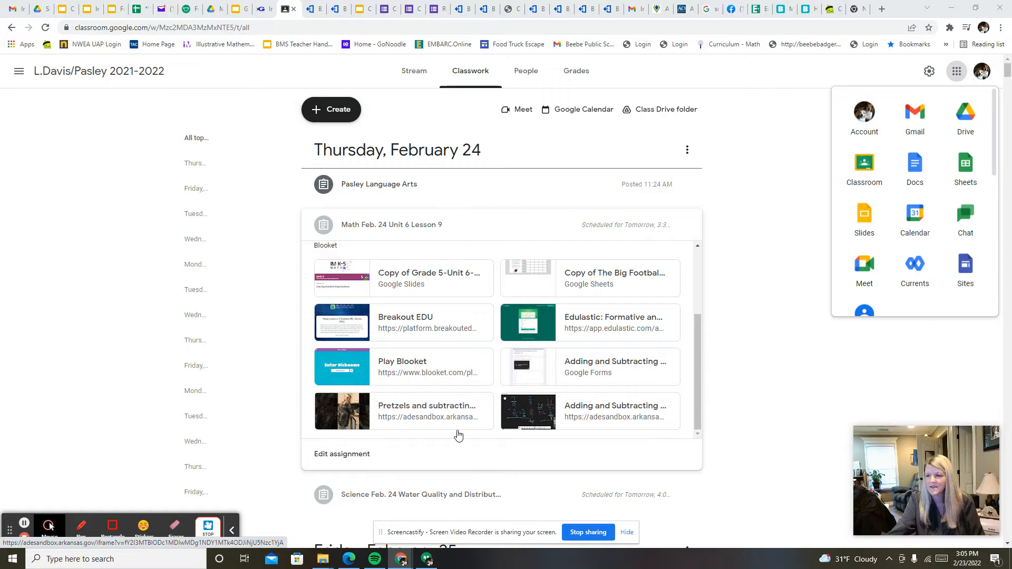
mouse_move(408, 260)
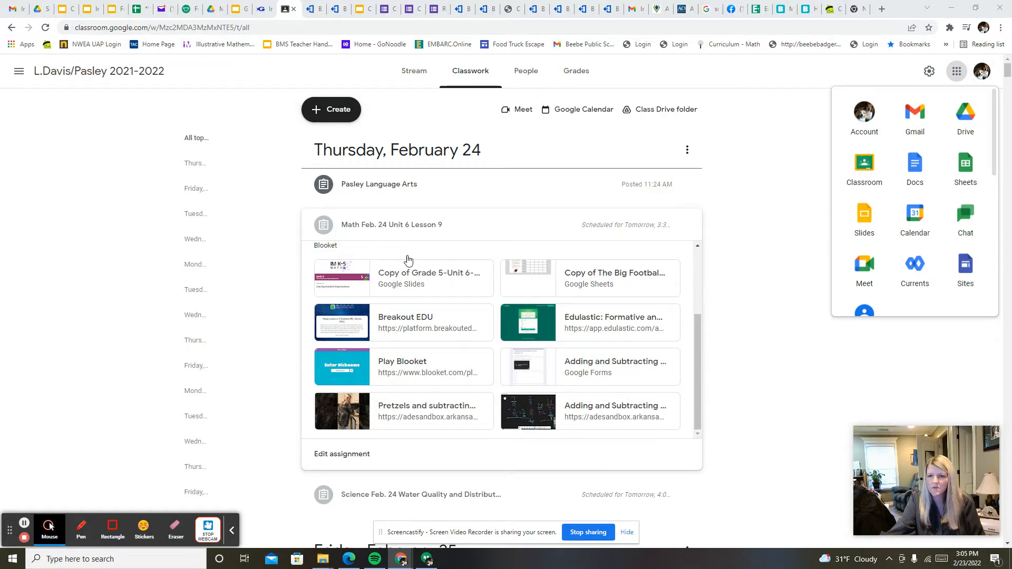
Expand the Science Feb. 24 water quality assignment and review its video, Kahoot, Edulastic and vocabulary links.
click(391, 225)
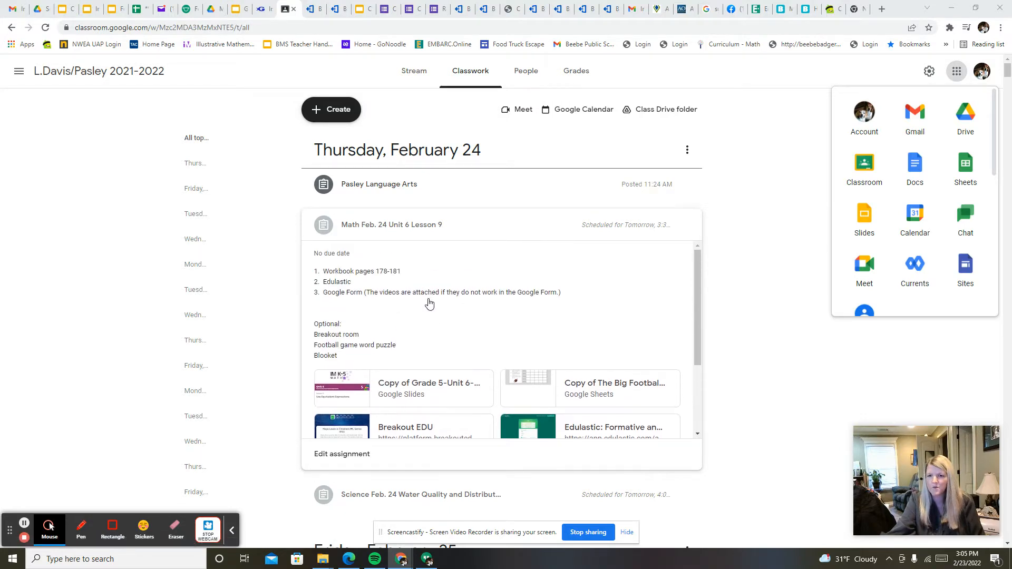
mouse_move(391, 301)
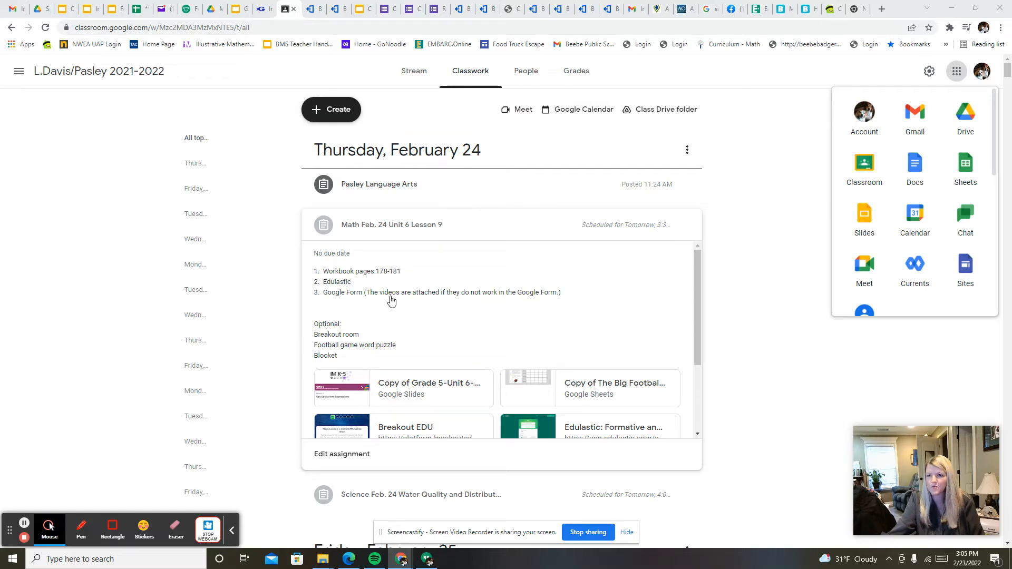
mouse_move(416, 323)
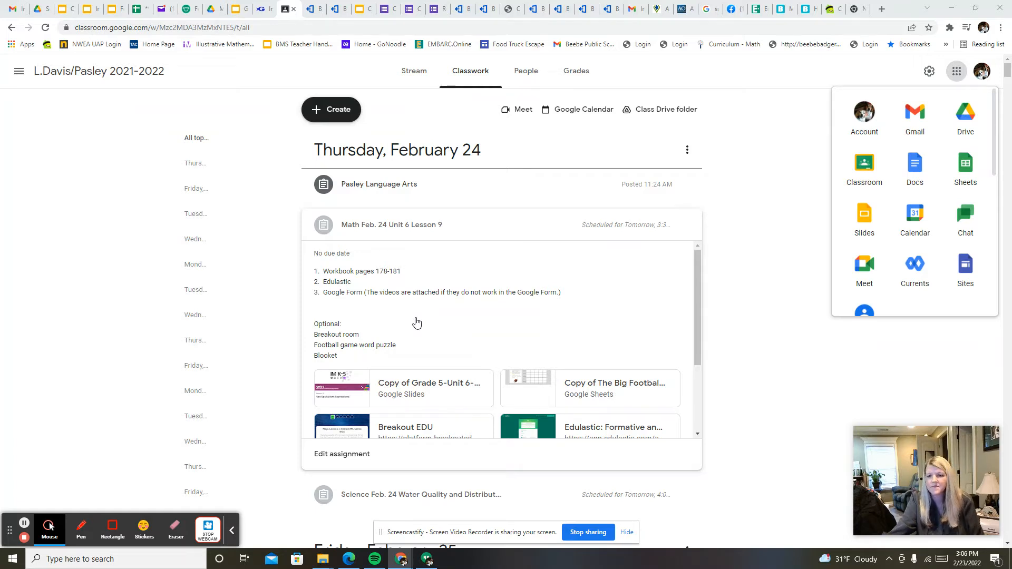
mouse_move(429, 315)
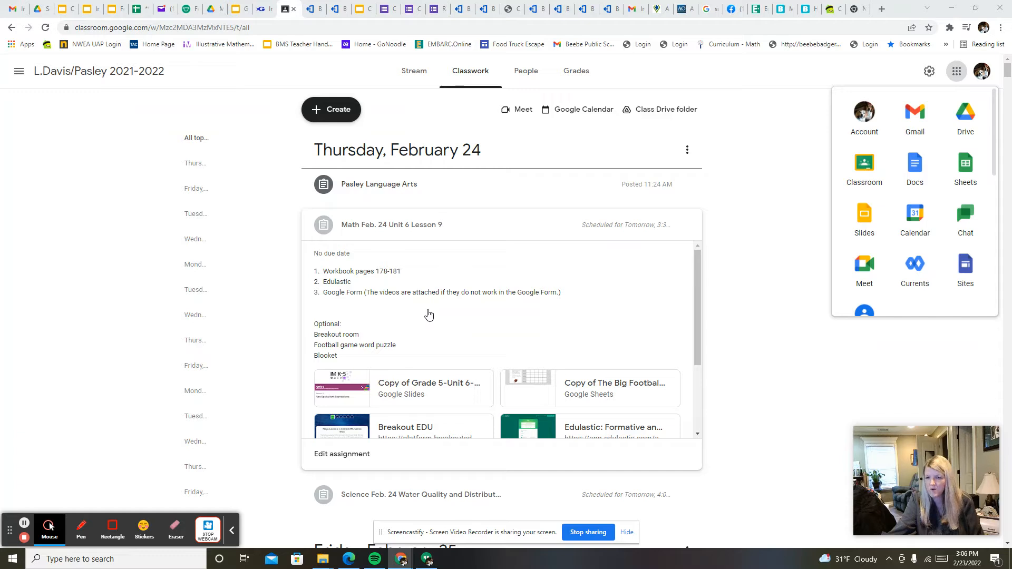
mouse_move(377, 287)
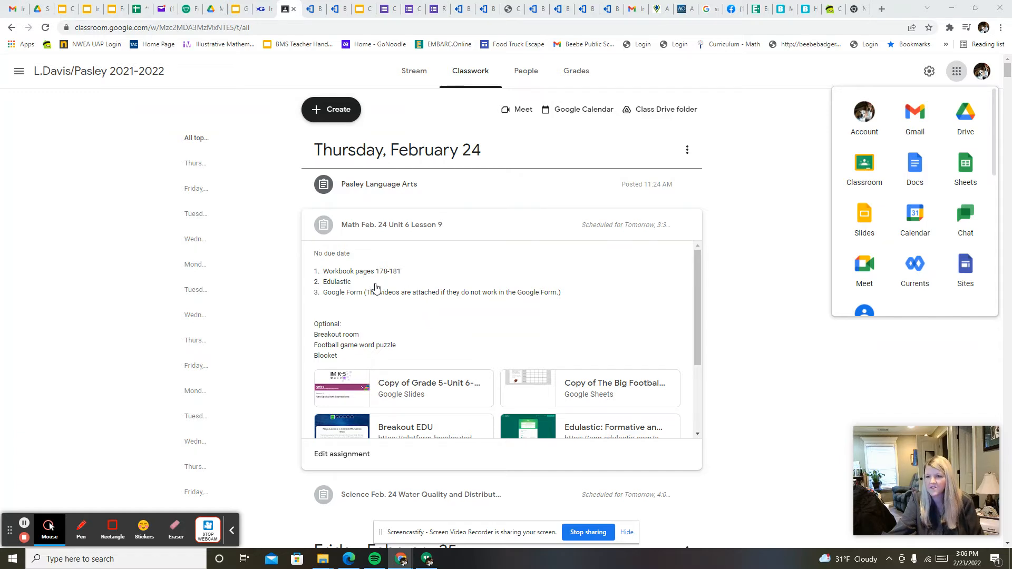
mouse_move(359, 309)
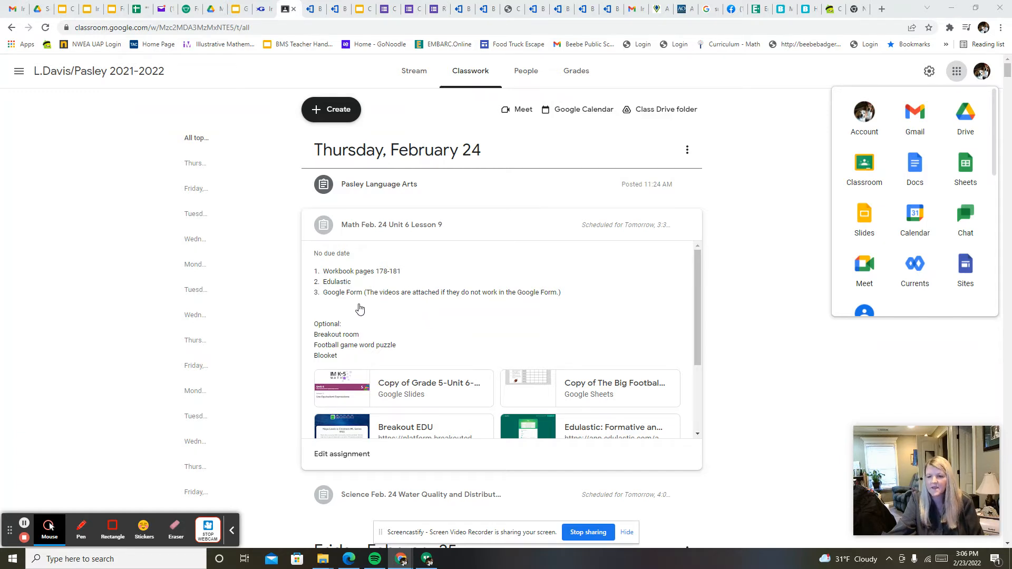
mouse_move(394, 309)
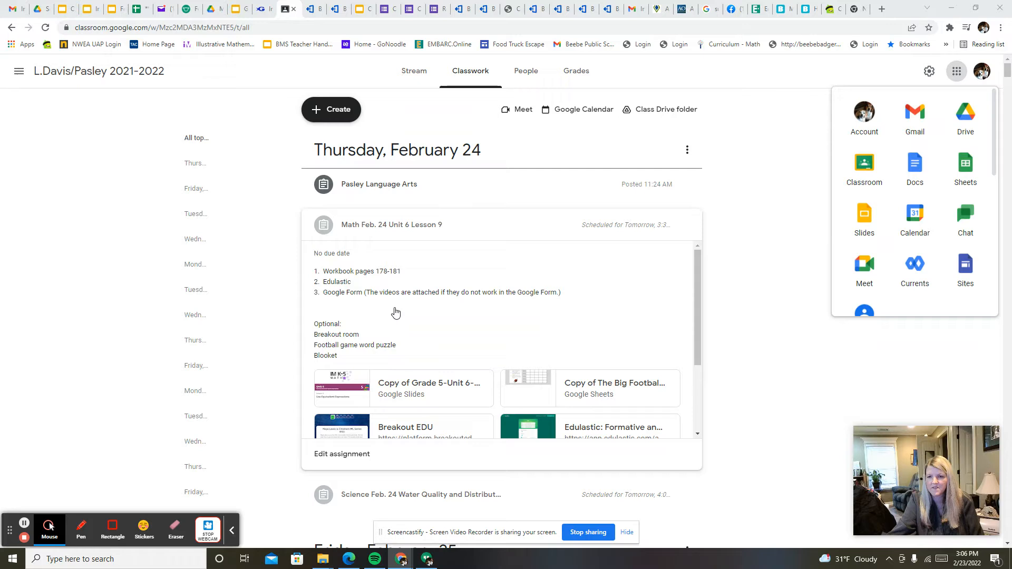
mouse_move(412, 312)
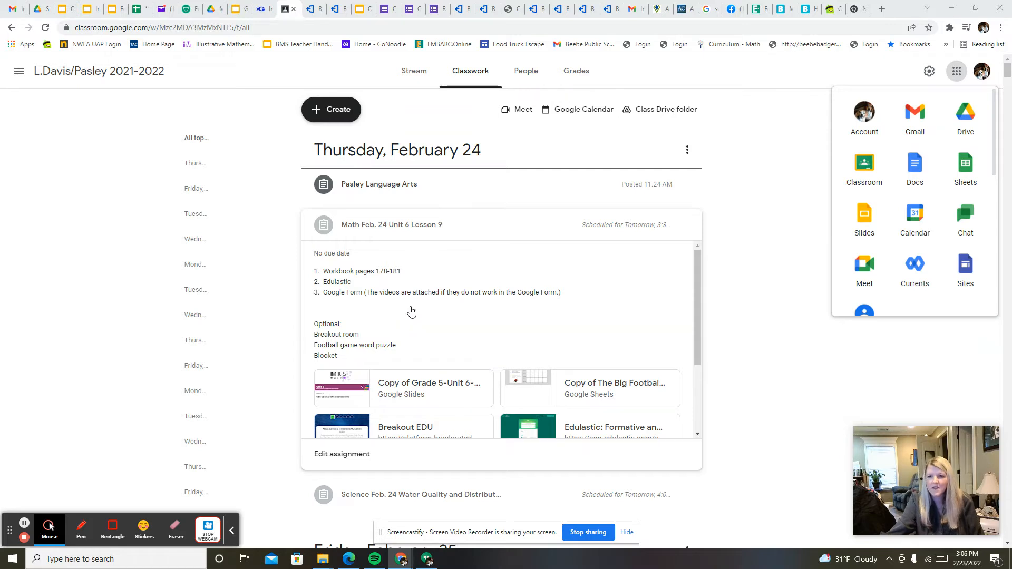
scroll(down, 3)
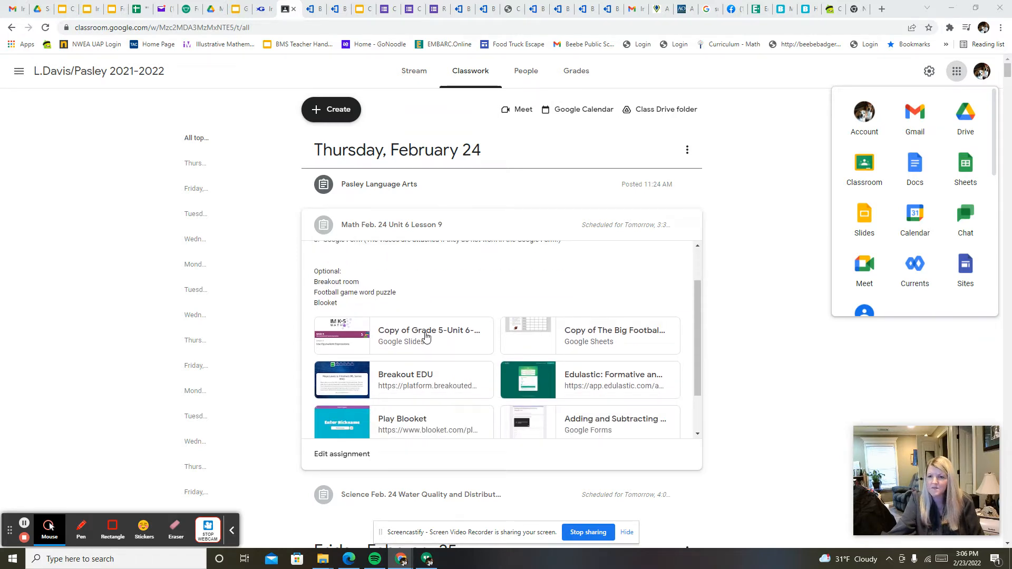
scroll(down, 3)
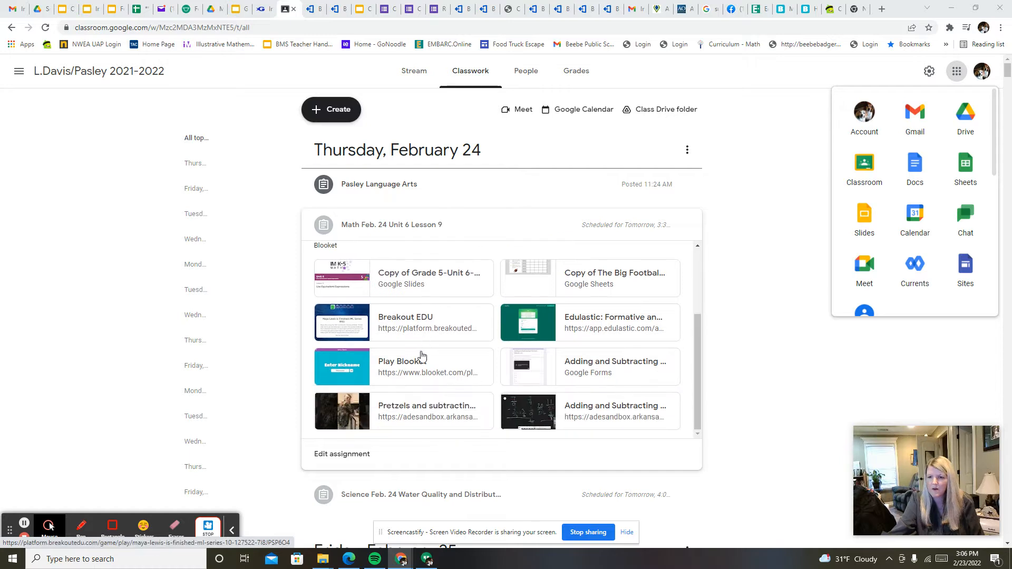
mouse_move(573, 404)
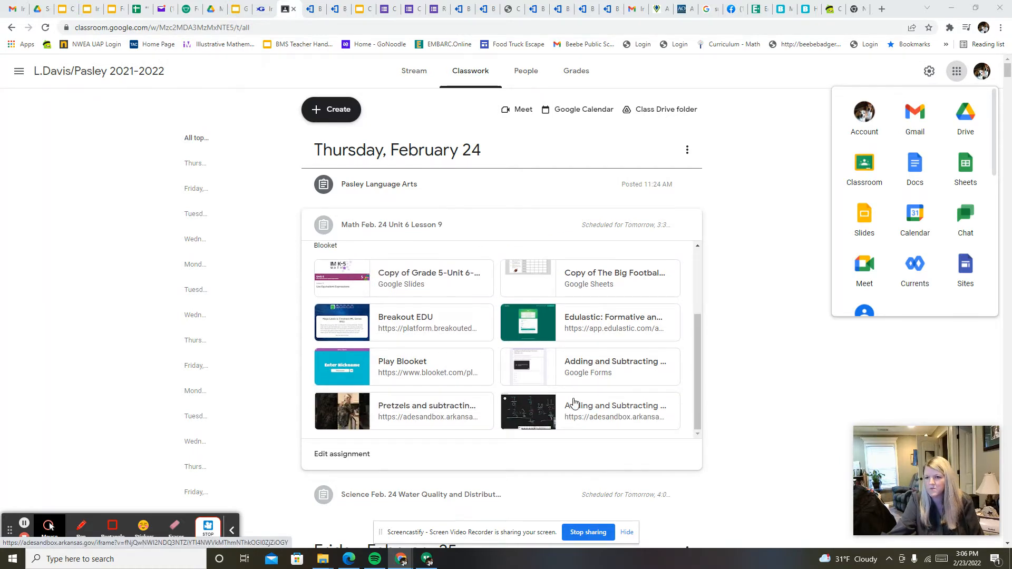
scroll(up, 3)
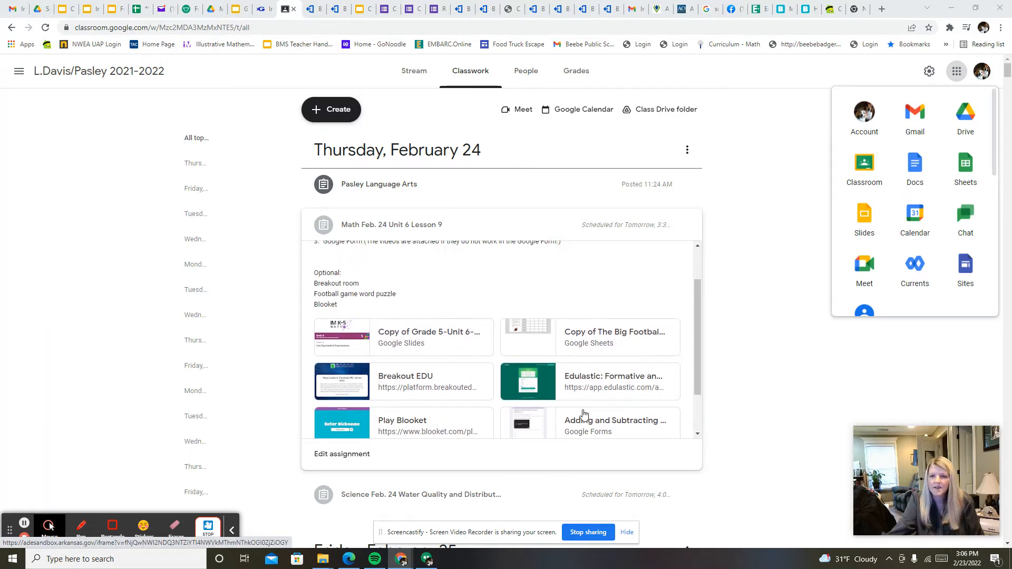
scroll(up, 3)
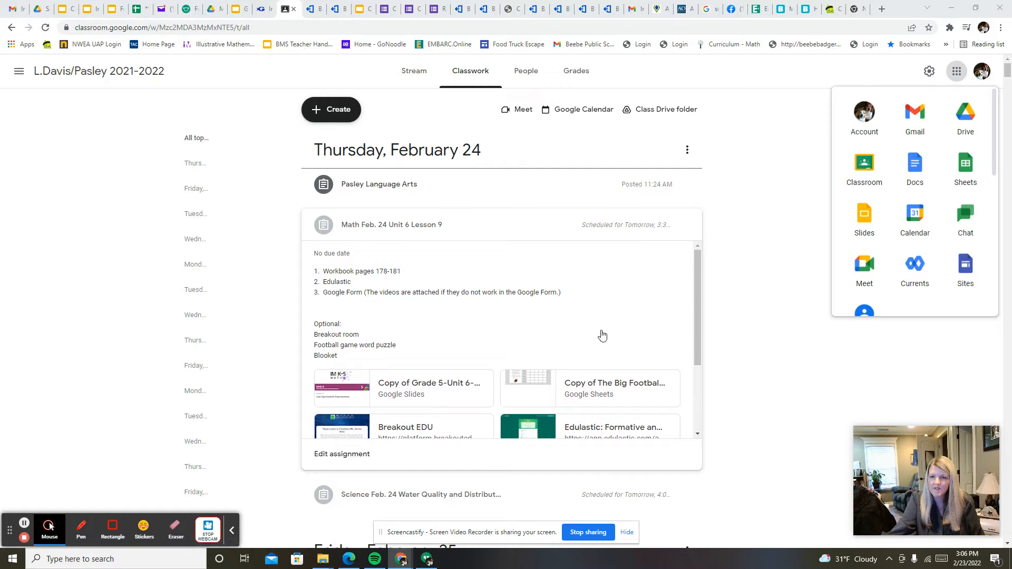
mouse_move(417, 338)
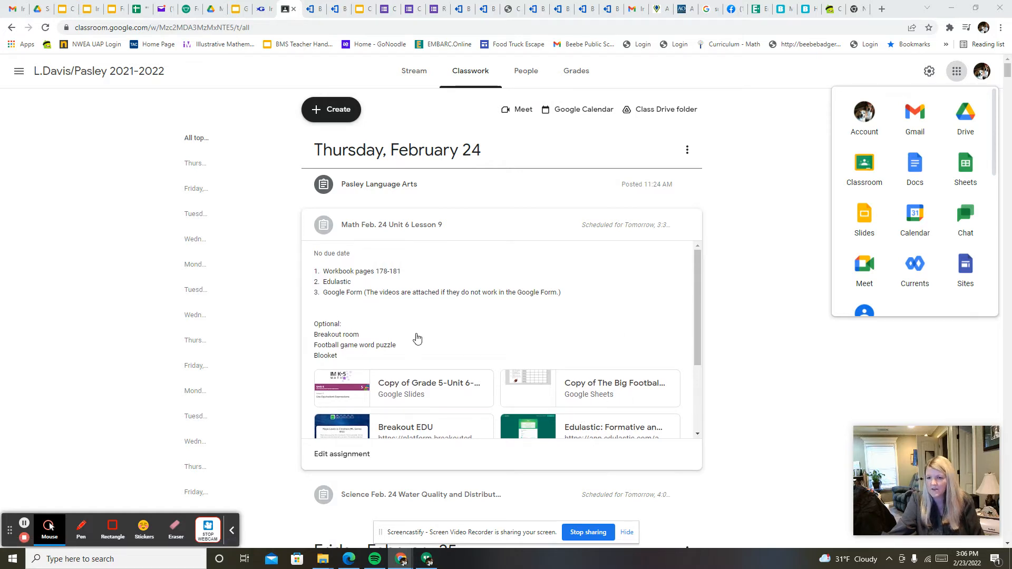
mouse_move(350, 370)
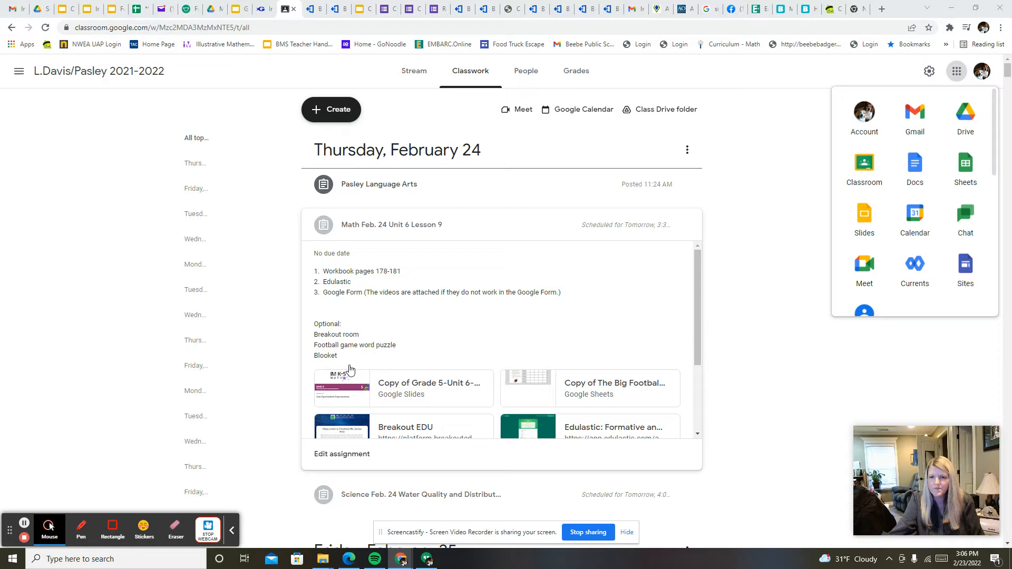
mouse_move(411, 359)
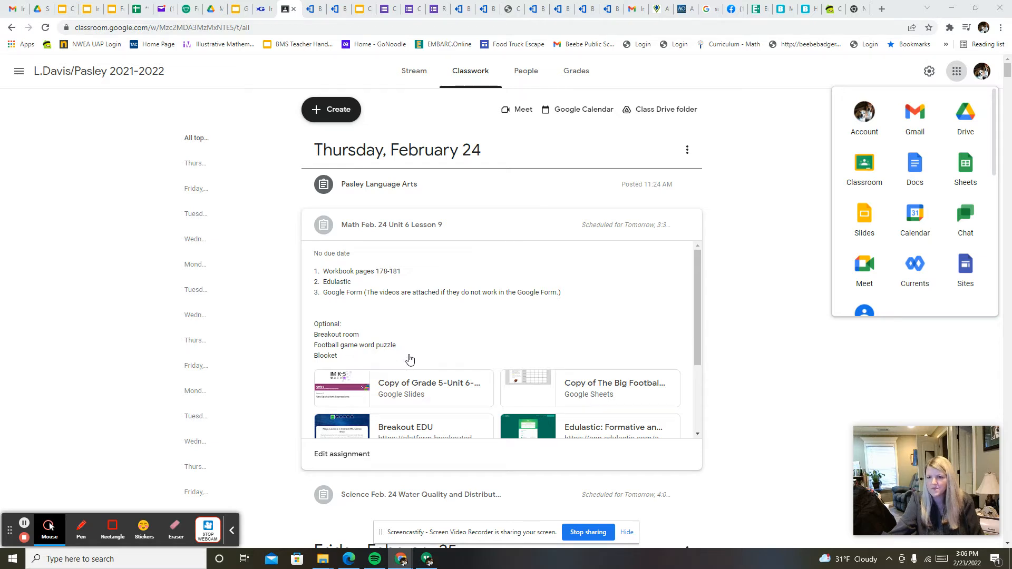
mouse_move(413, 355)
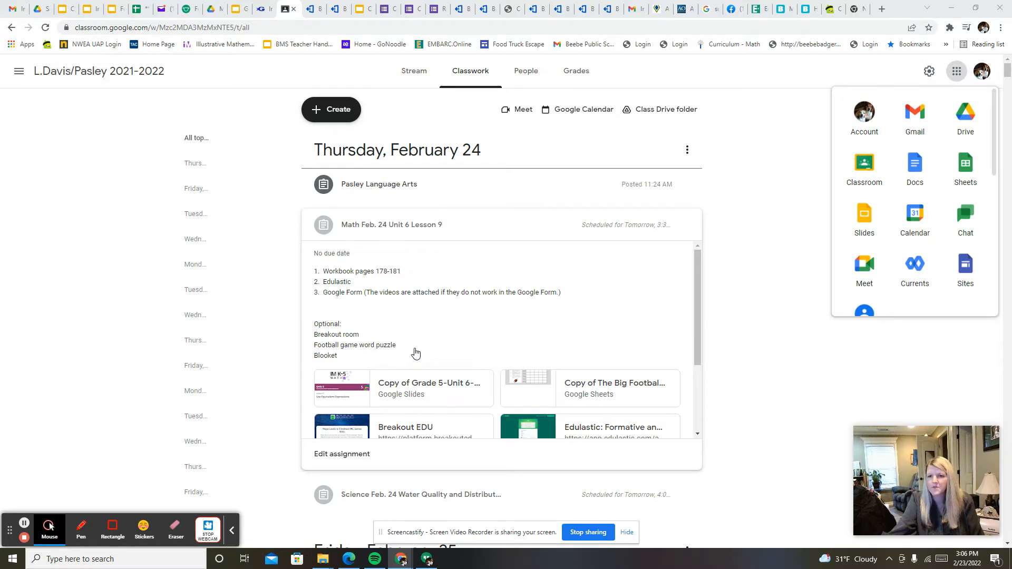
mouse_move(497, 333)
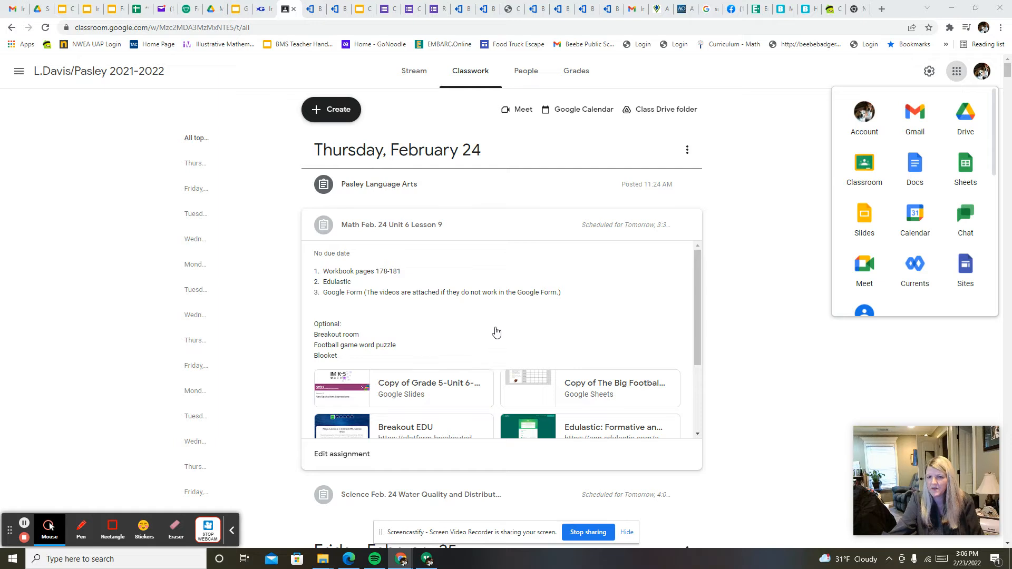
mouse_move(400, 318)
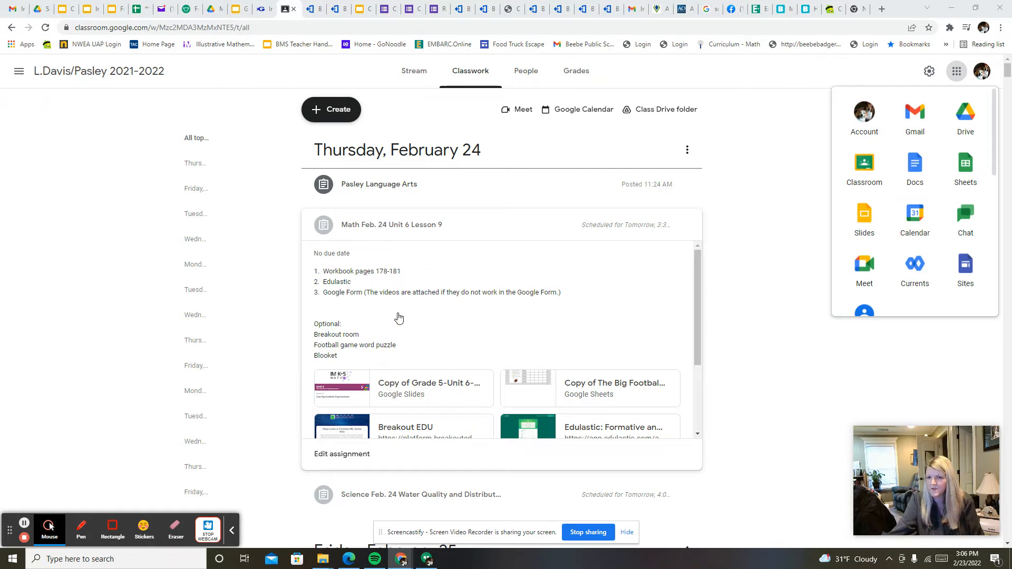
scroll(down, 3)
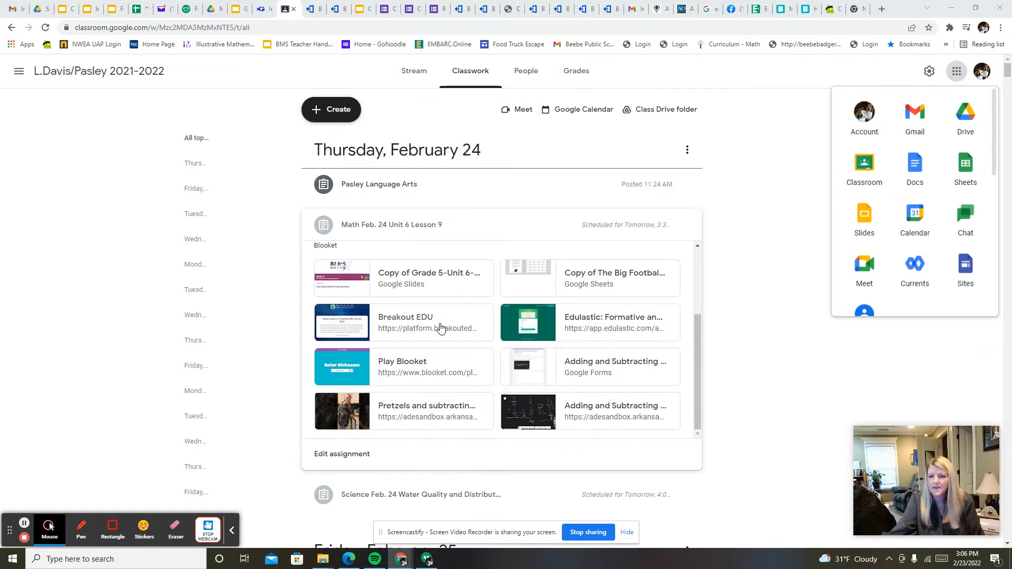
scroll(down, 3)
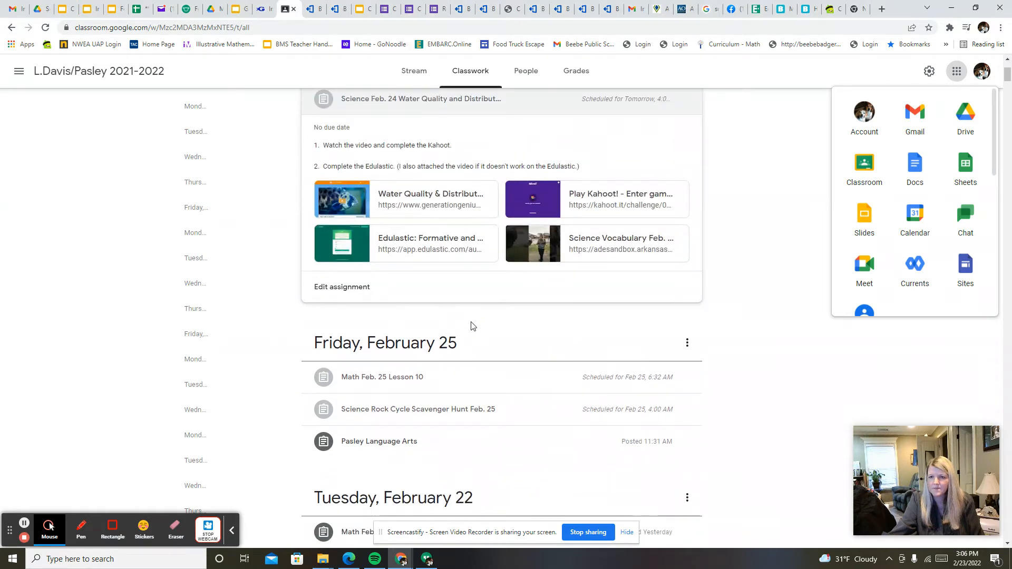
scroll(up, 3)
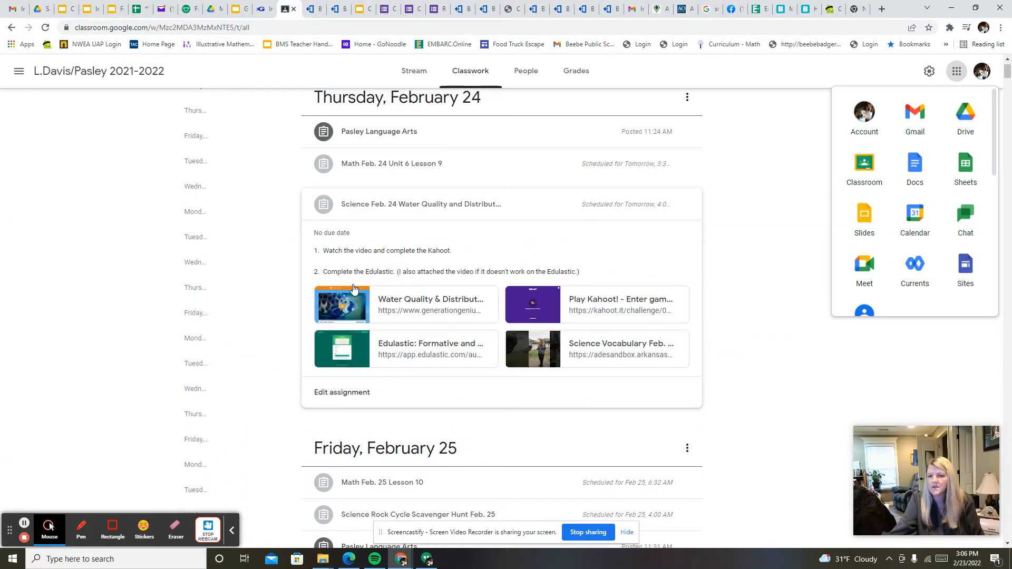
mouse_move(431, 310)
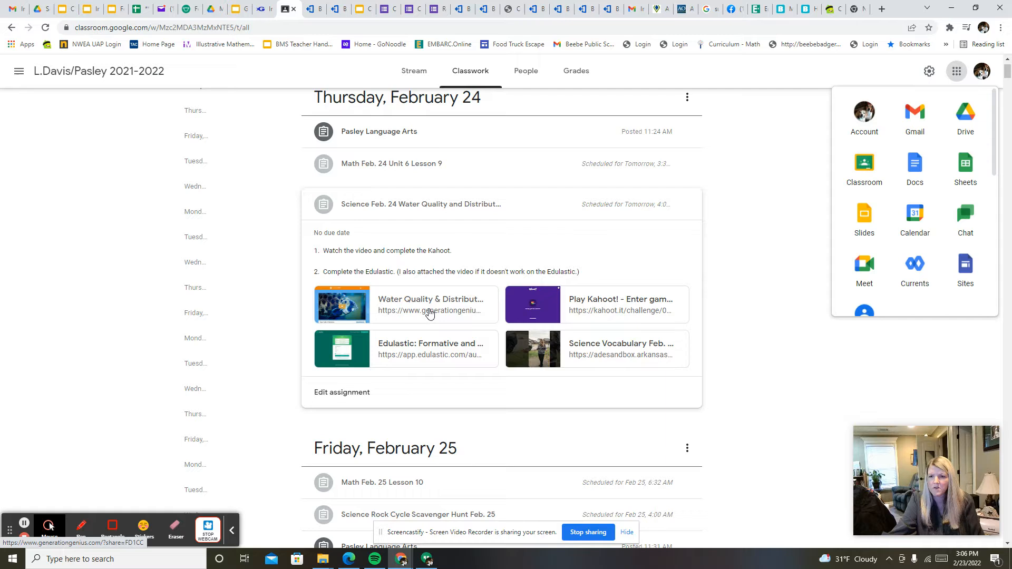
mouse_move(429, 310)
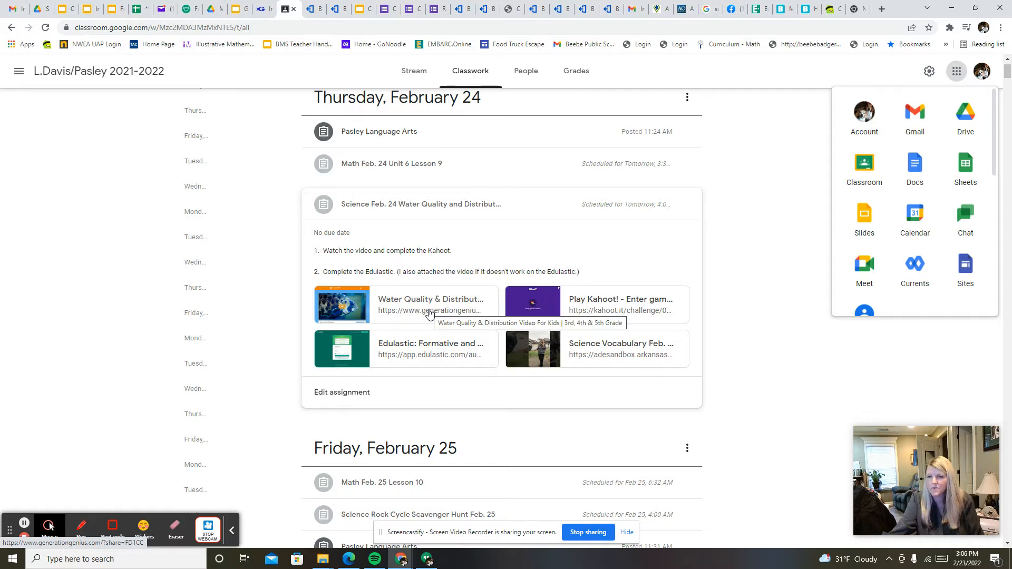
mouse_move(608, 300)
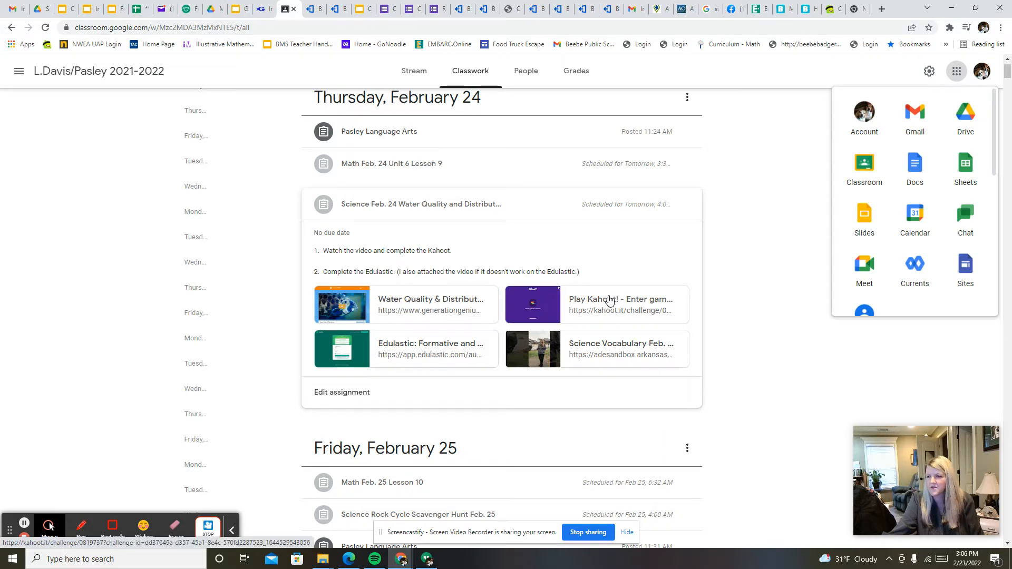
mouse_move(397, 337)
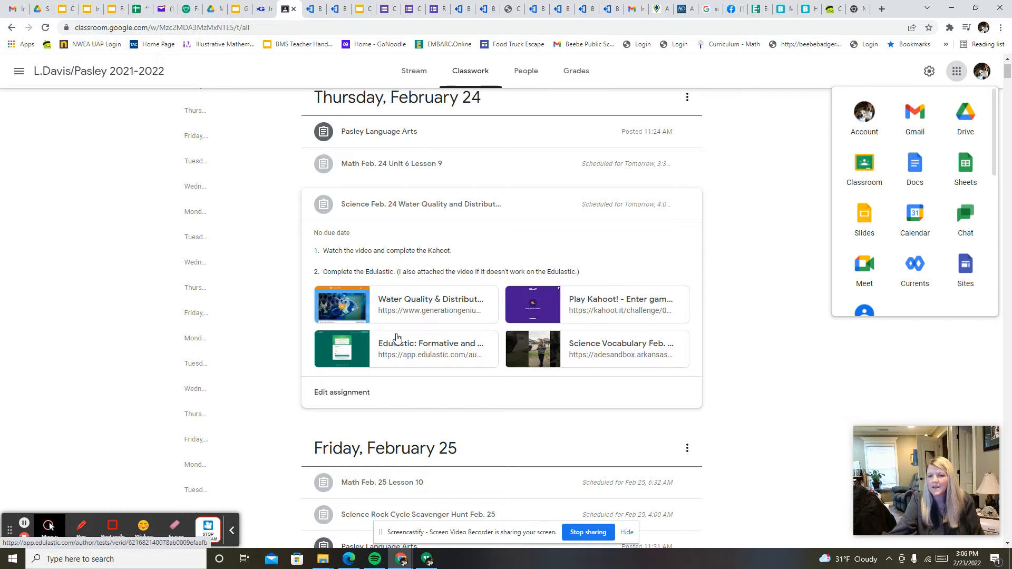
mouse_move(398, 358)
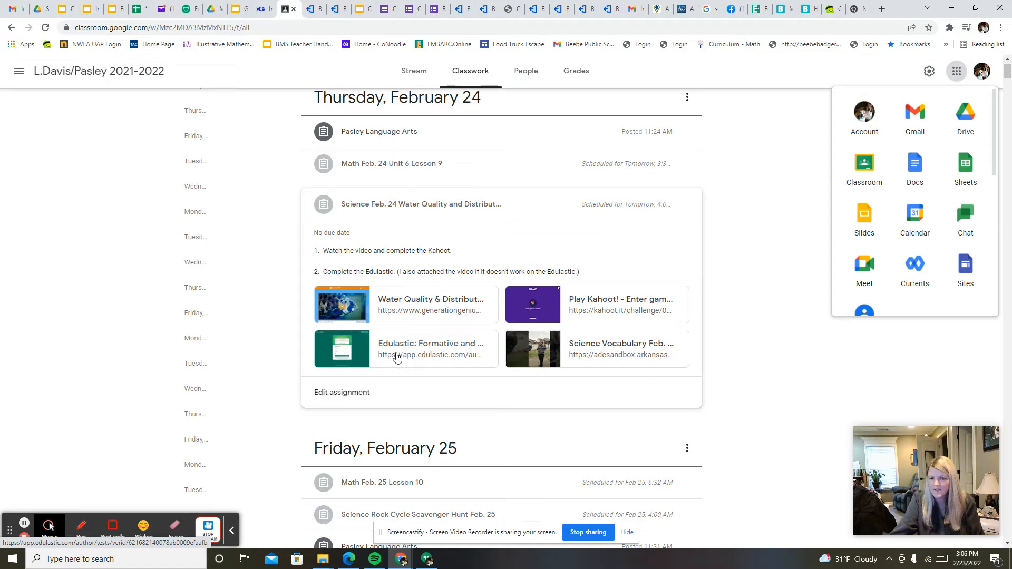
mouse_move(606, 351)
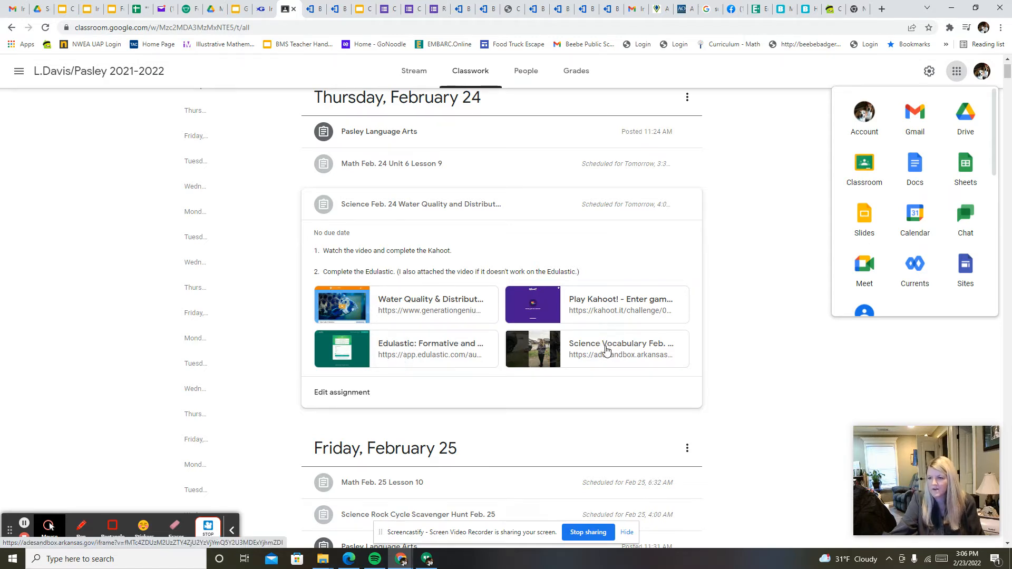
mouse_move(623, 343)
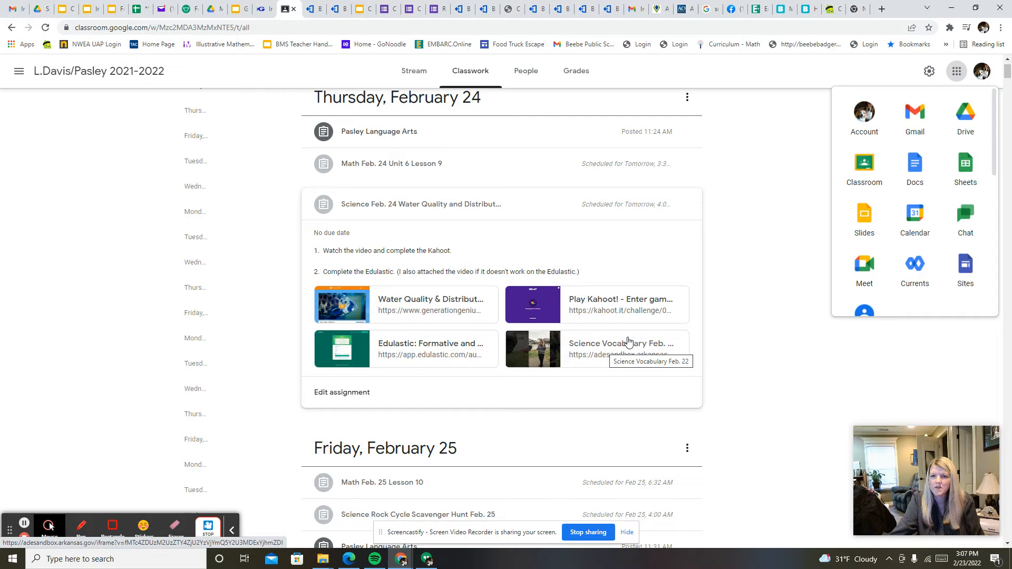
scroll(up, 3)
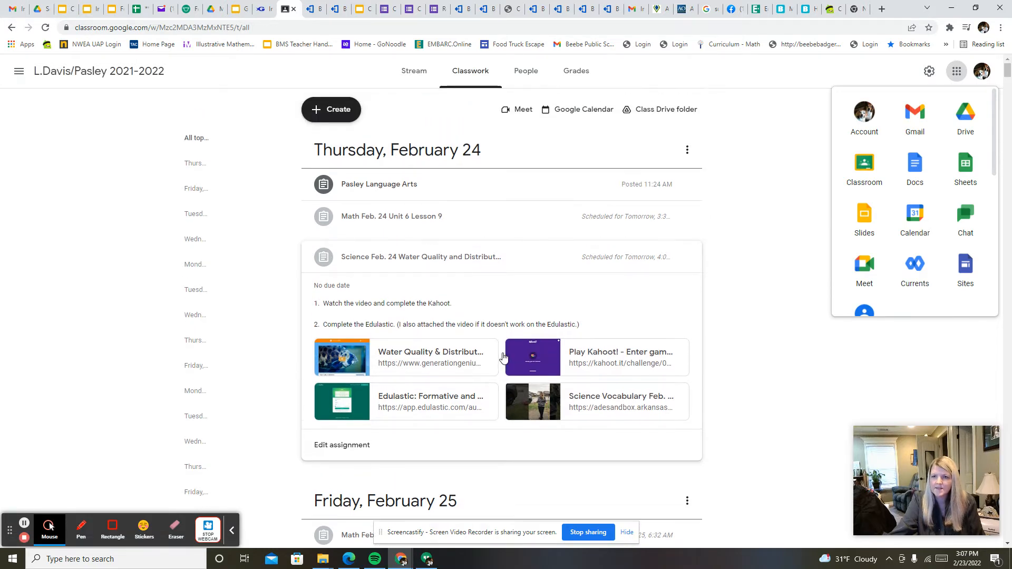
mouse_move(562, 302)
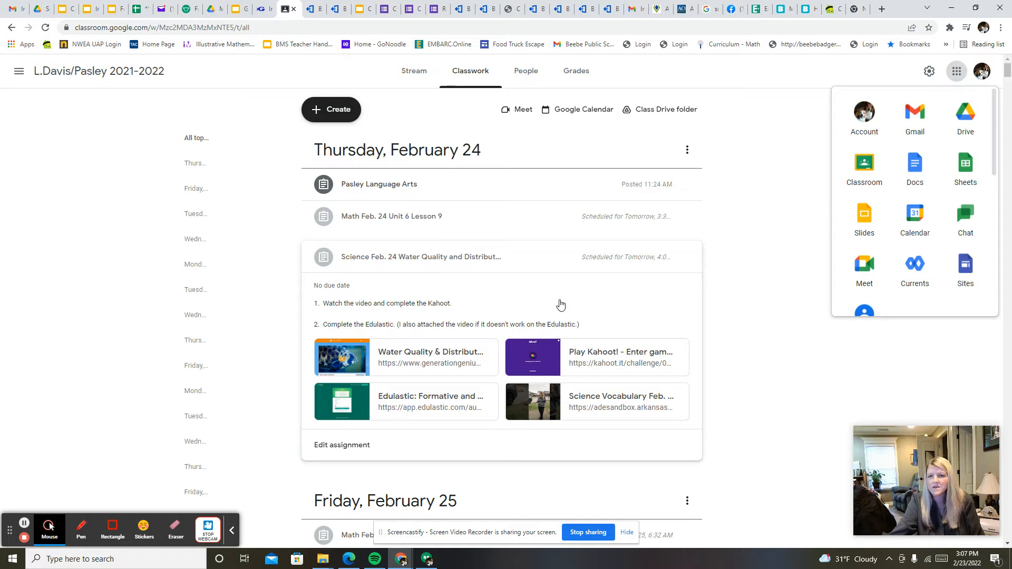
mouse_move(544, 305)
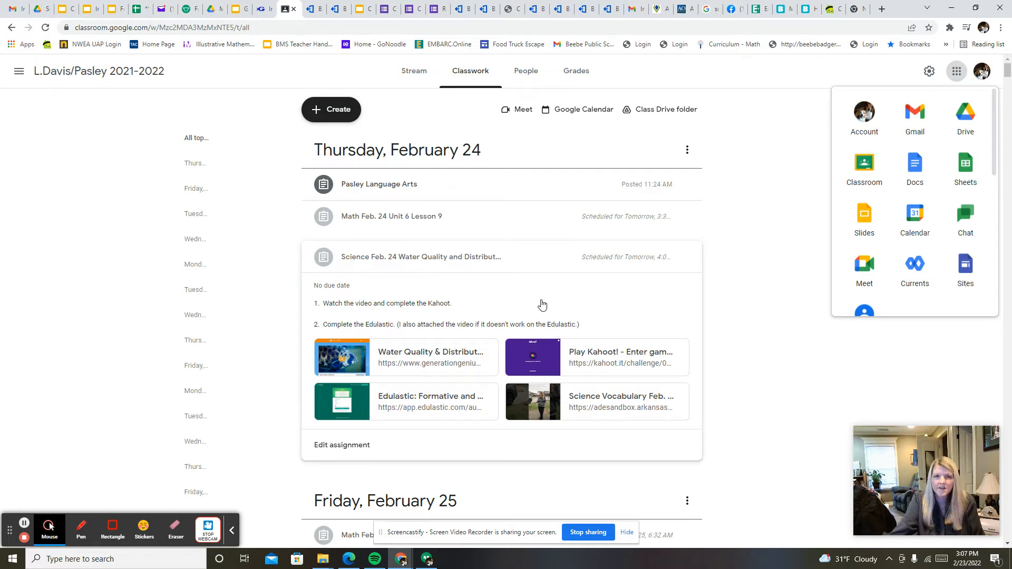
mouse_move(491, 284)
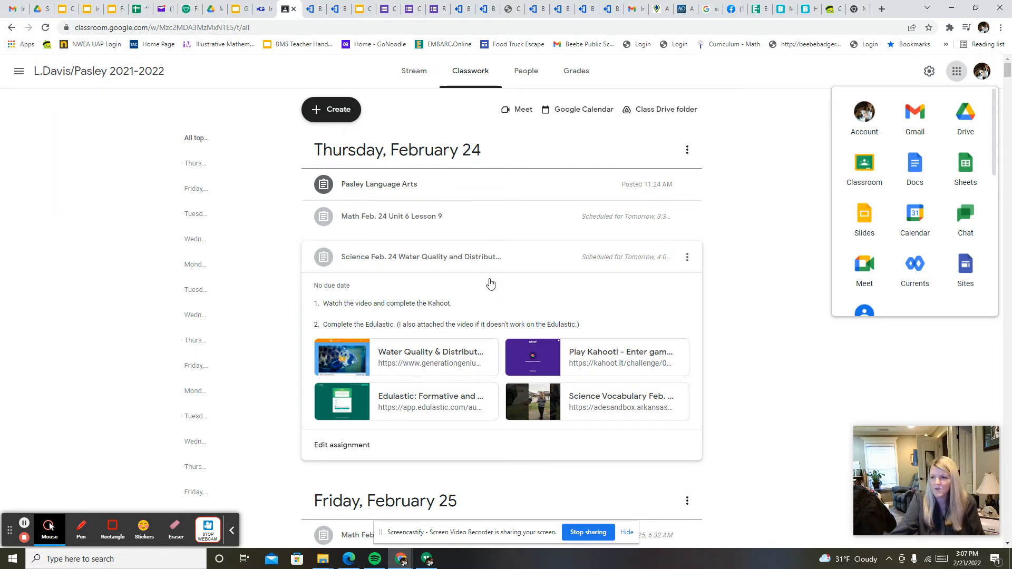
mouse_move(495, 297)
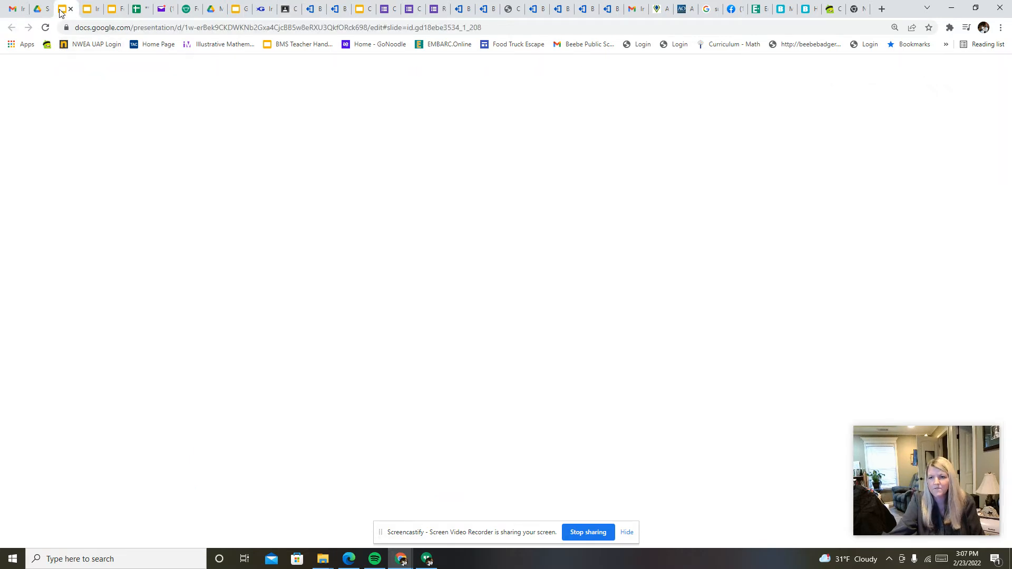
View the February favourites, blue mosaic tile, emoji phrase and gumball jar clue slides.
click(60, 8)
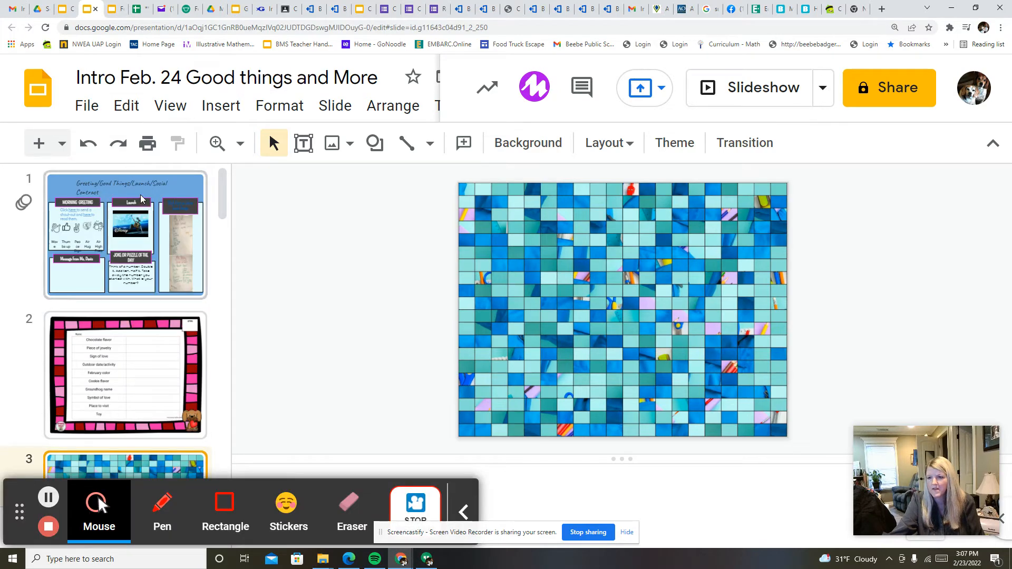
scroll(down, 3)
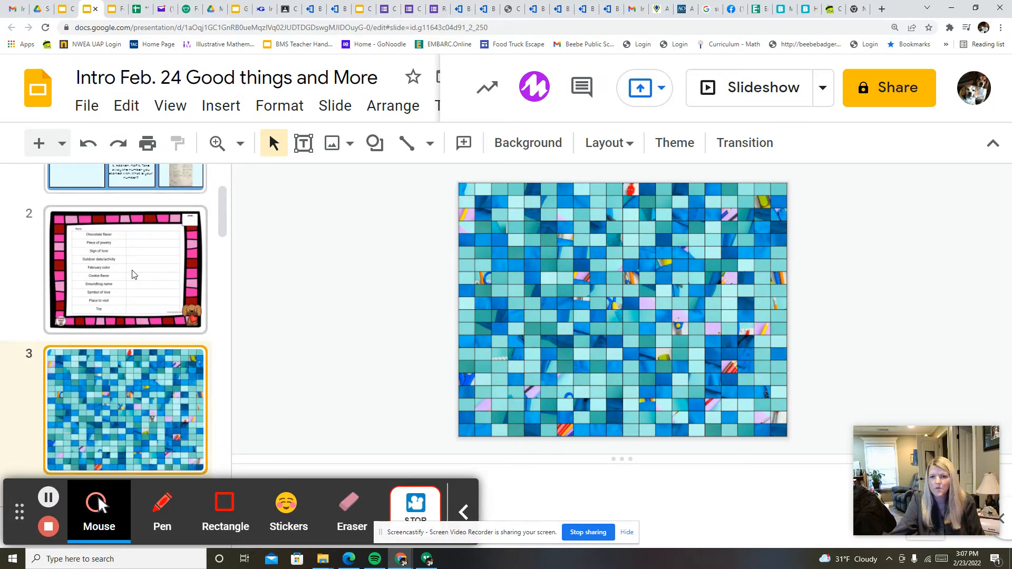
click(126, 270)
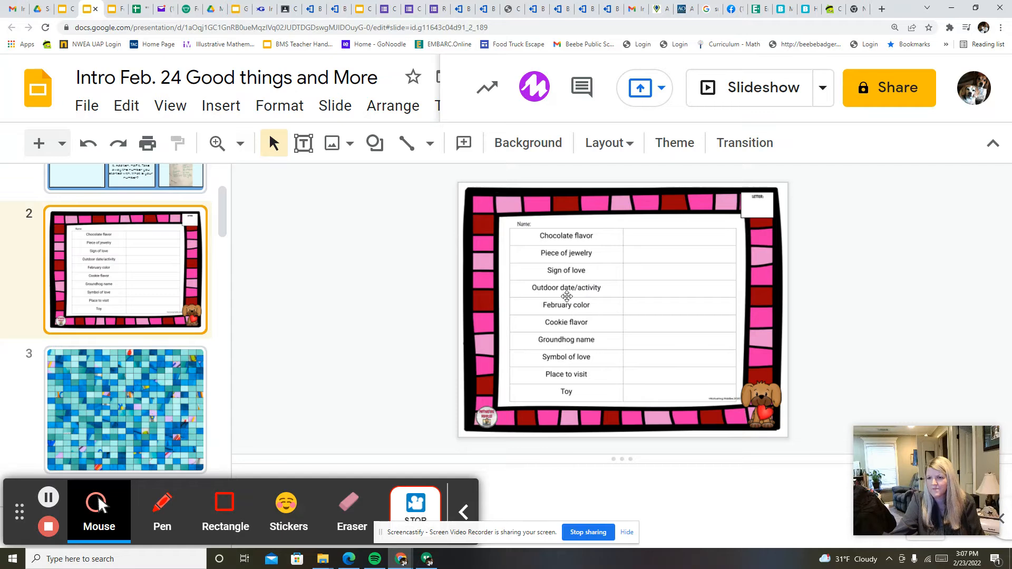
mouse_move(642, 250)
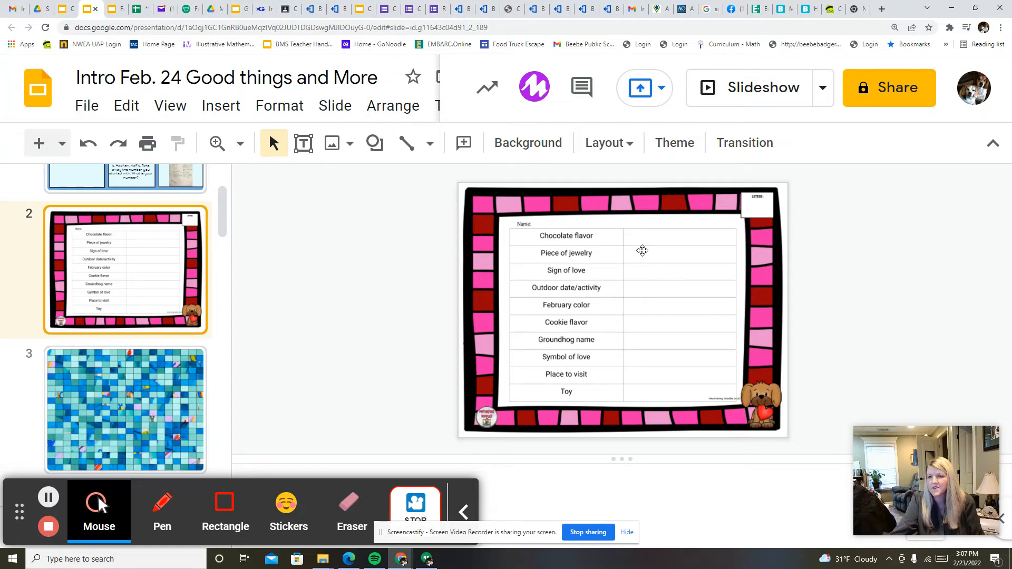
mouse_move(599, 299)
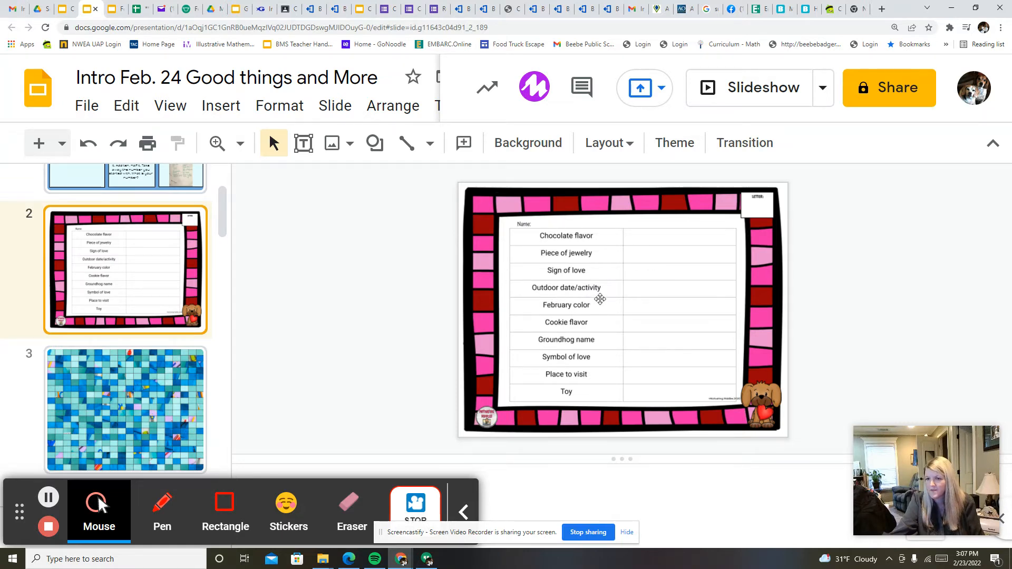
mouse_move(651, 307)
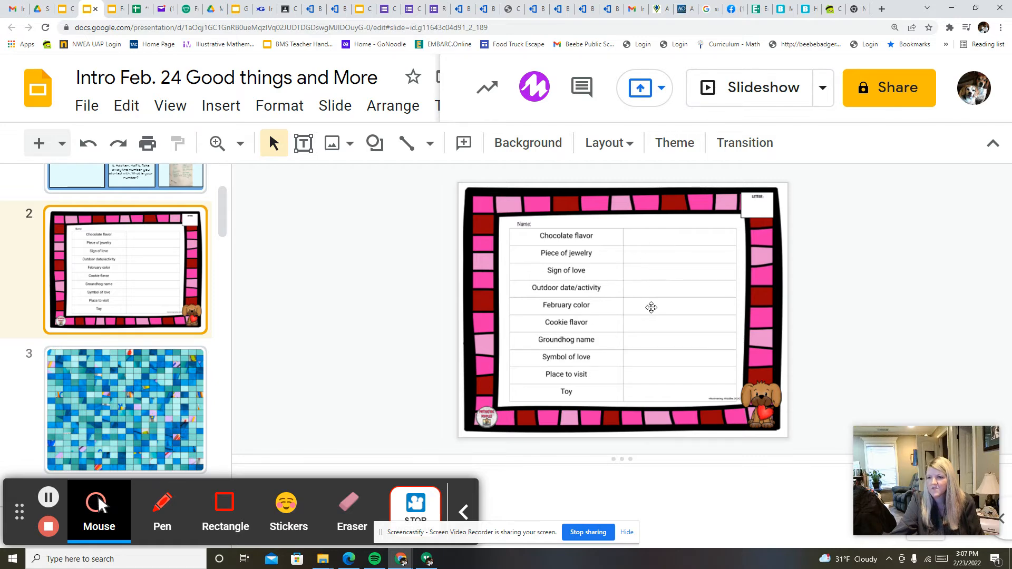
scroll(down, 3)
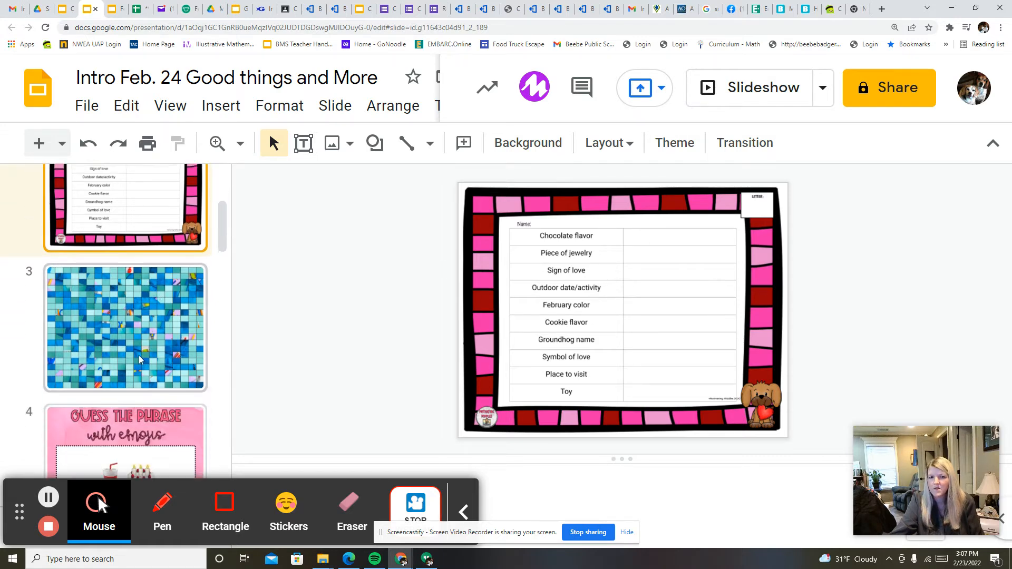
click(125, 327)
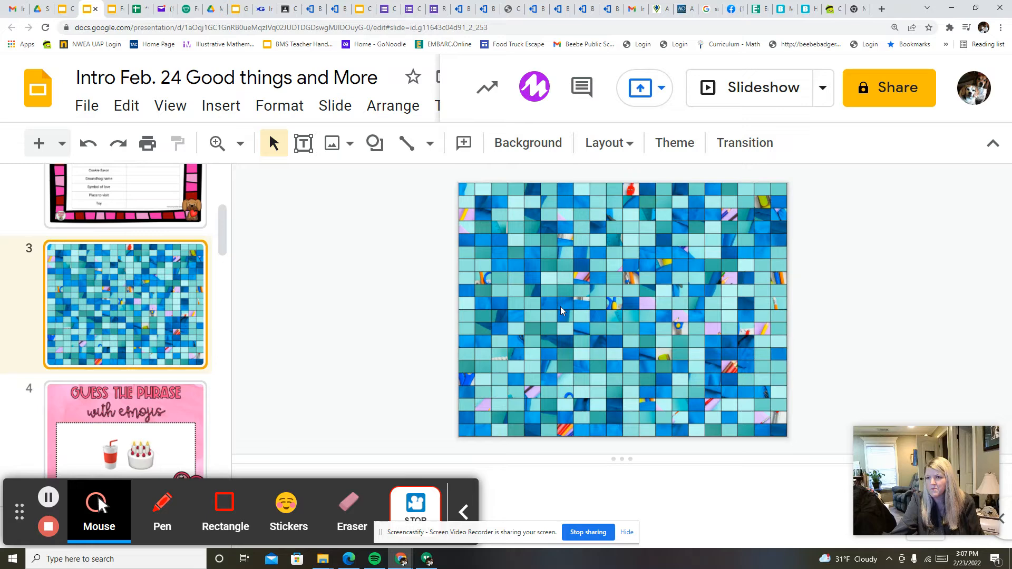
mouse_move(258, 311)
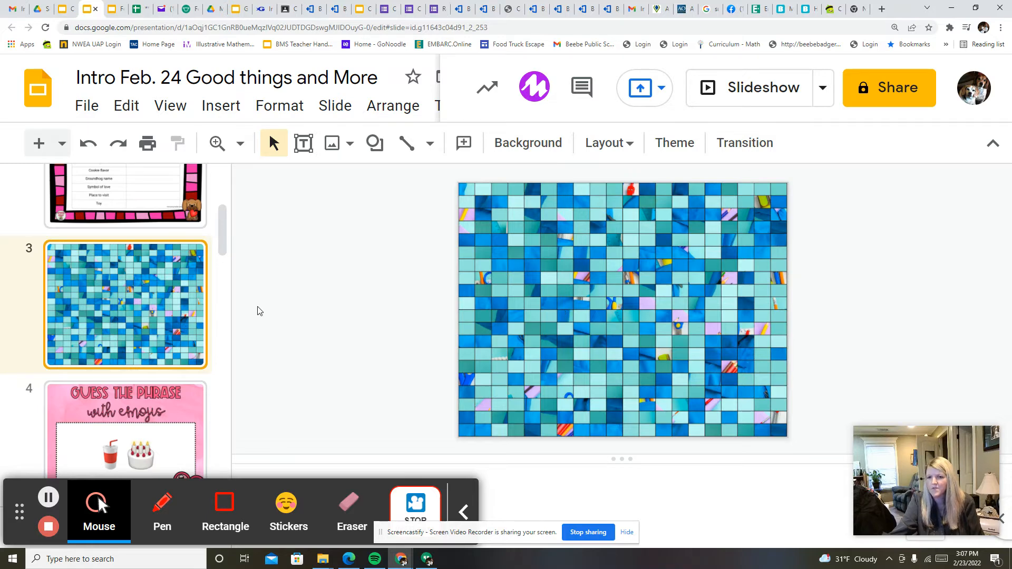
scroll(down, 3)
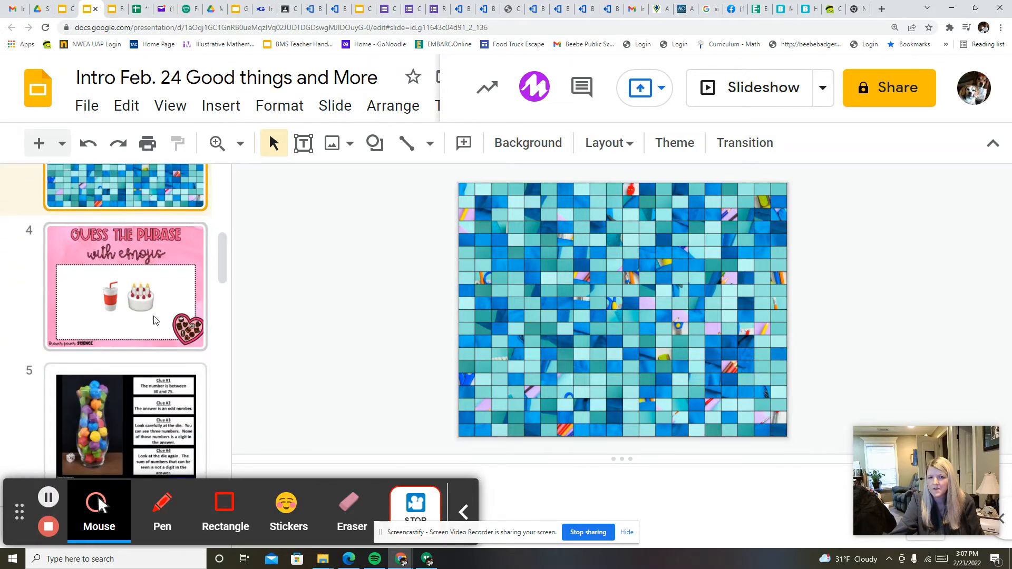
click(125, 288)
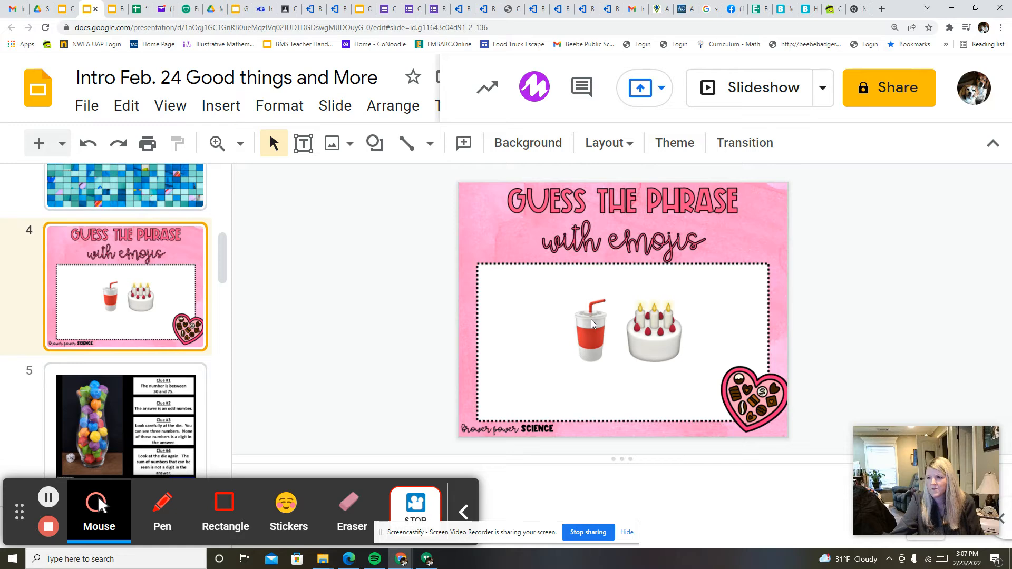
click(126, 414)
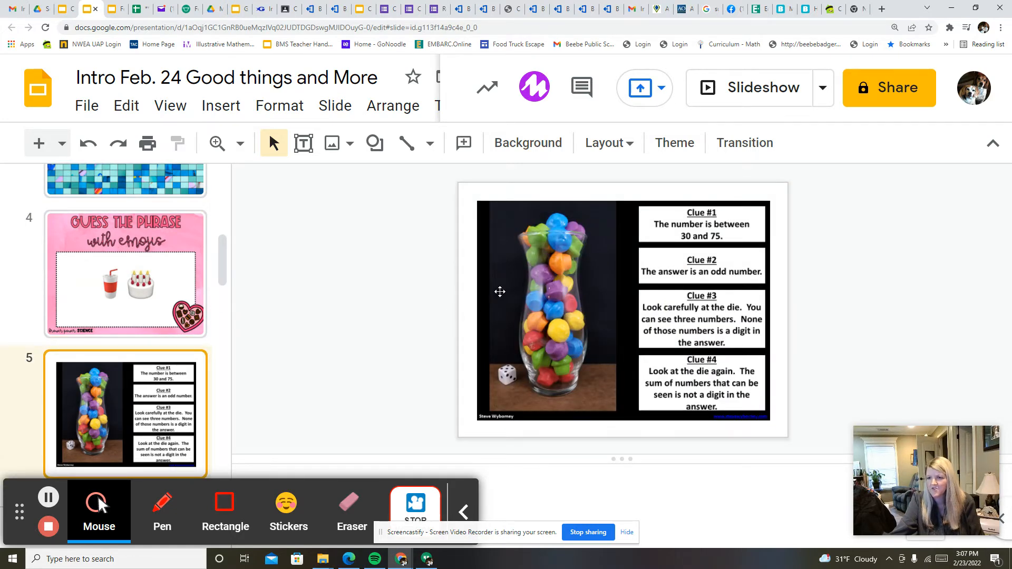
mouse_move(728, 348)
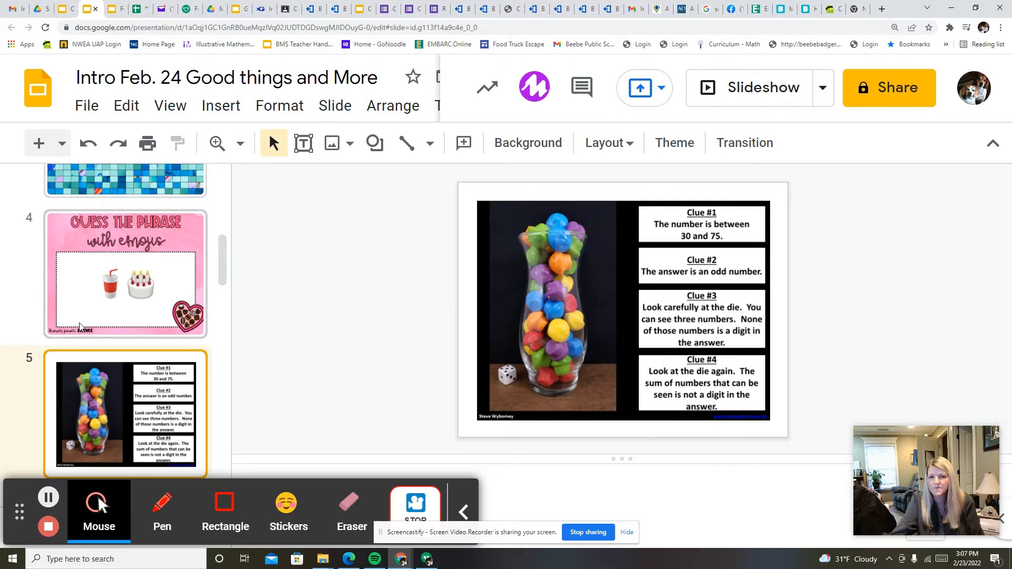
scroll(down, 3)
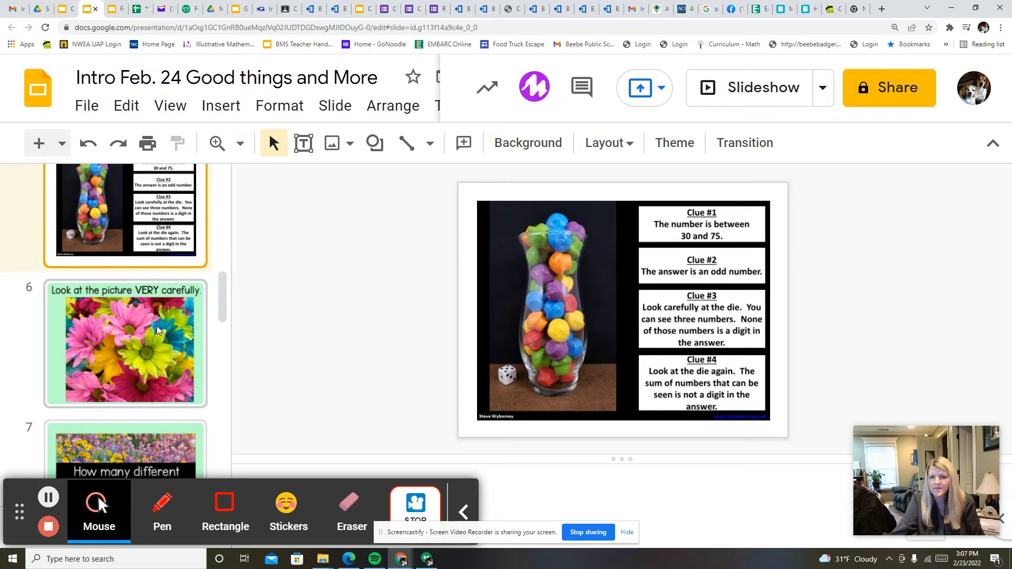
mouse_move(126, 342)
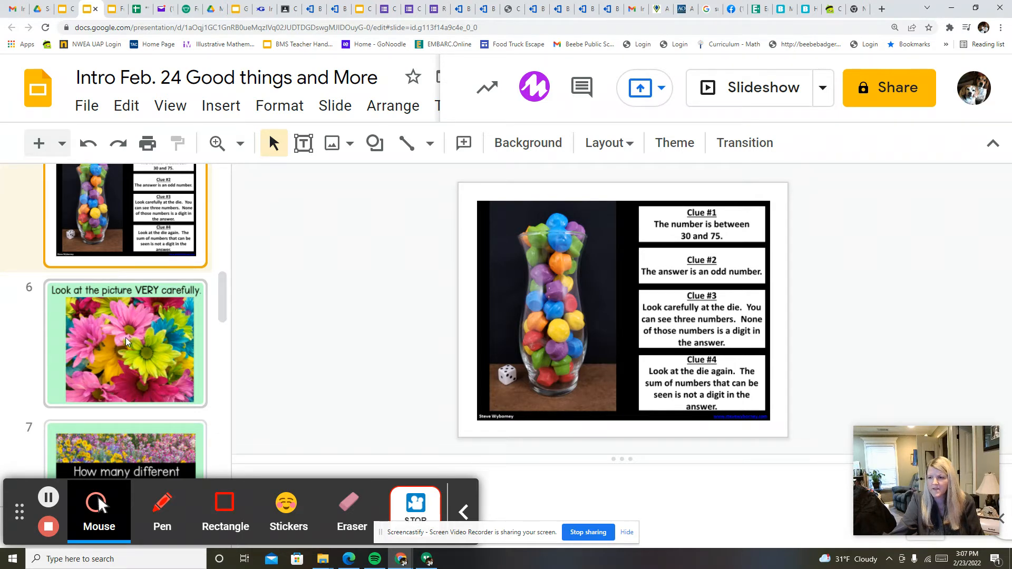
mouse_move(83, 306)
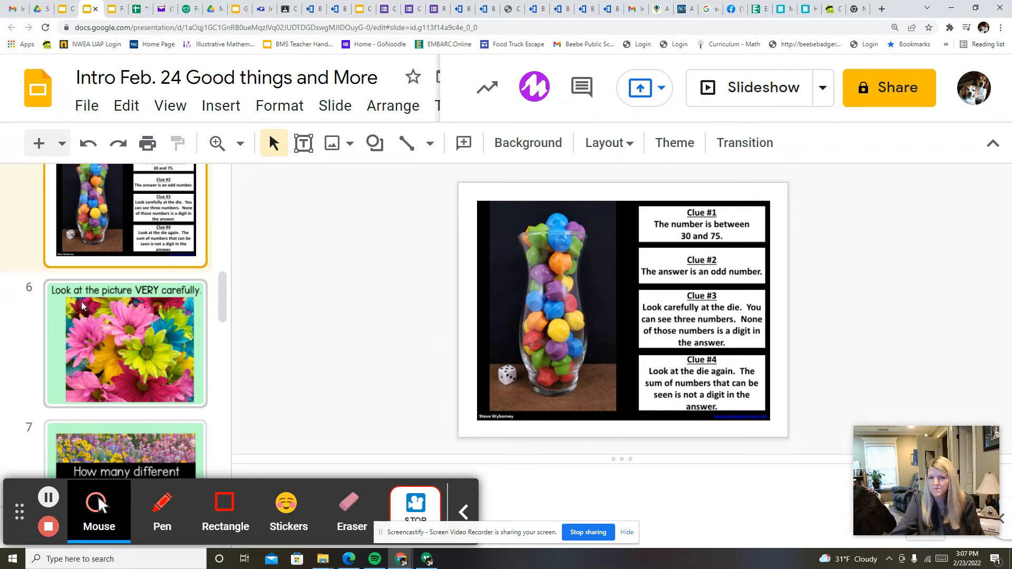
mouse_move(138, 333)
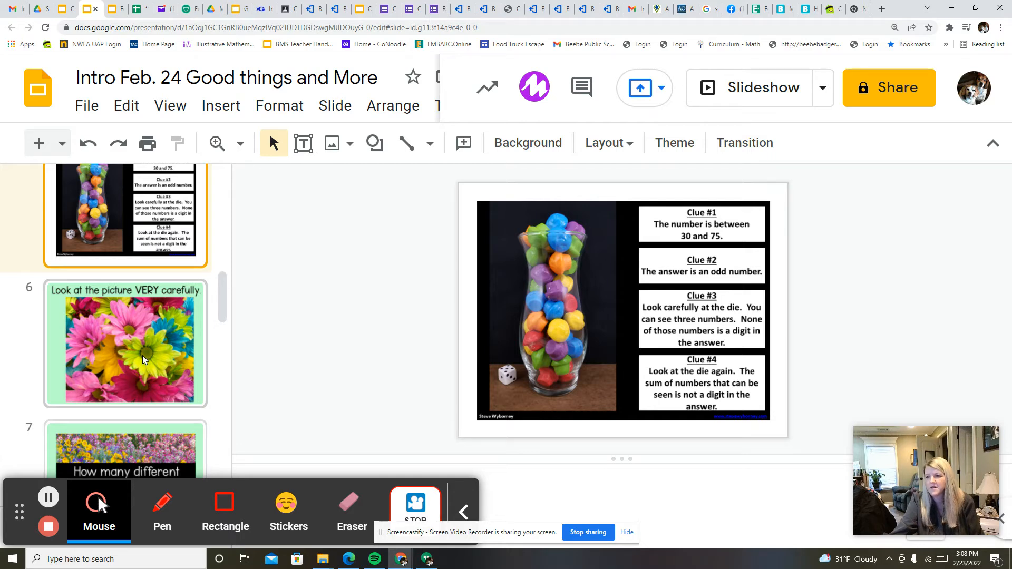
mouse_move(167, 334)
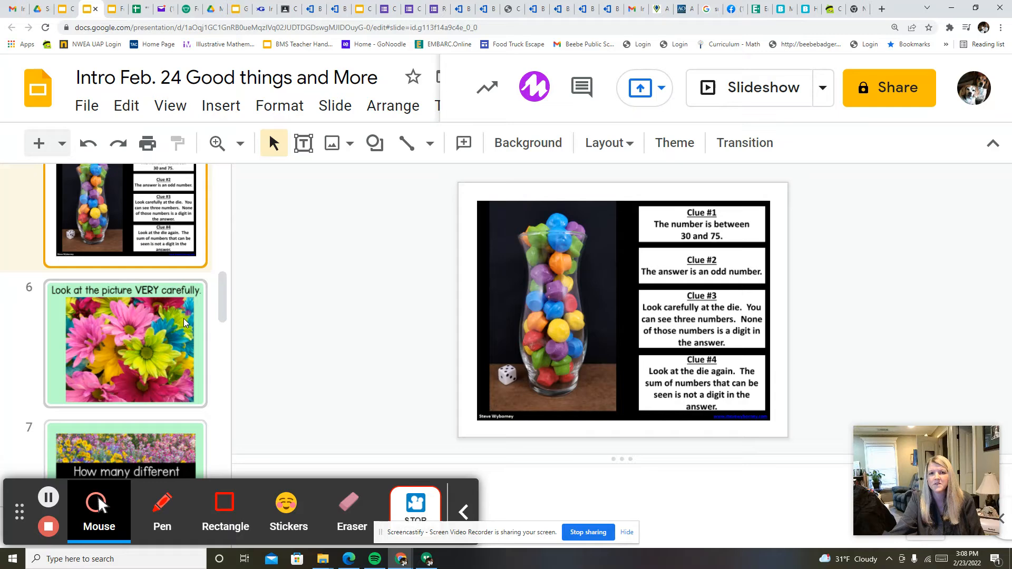
mouse_move(83, 245)
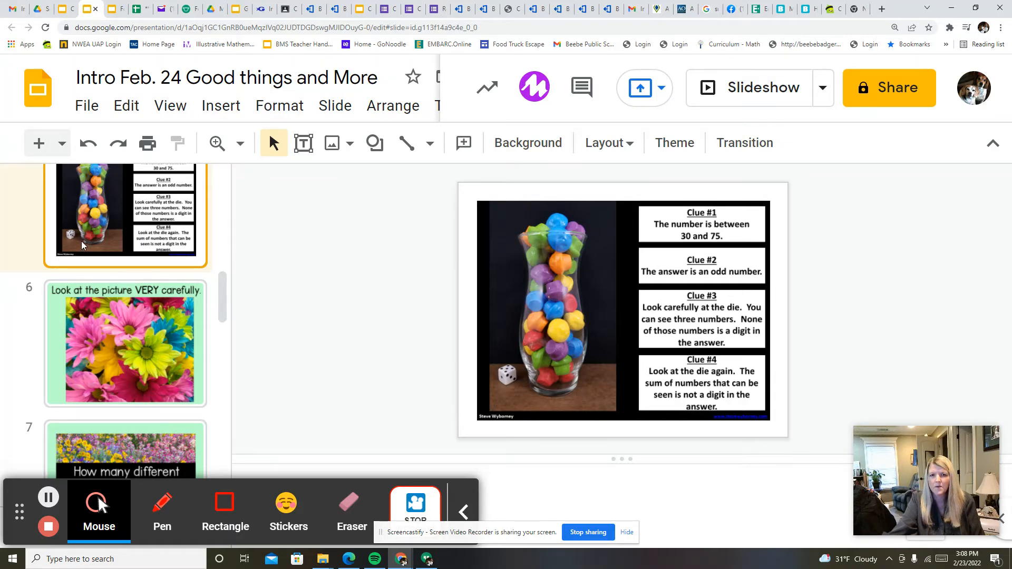
scroll(up, 3)
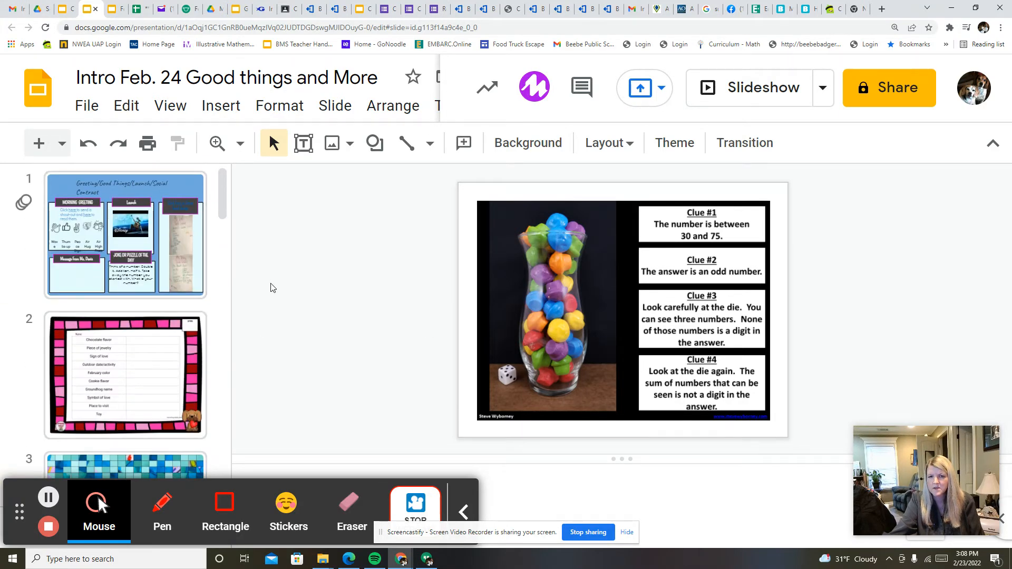
Show the first slide, with the morning greeting, launch video and puzzle of the day.
click(126, 235)
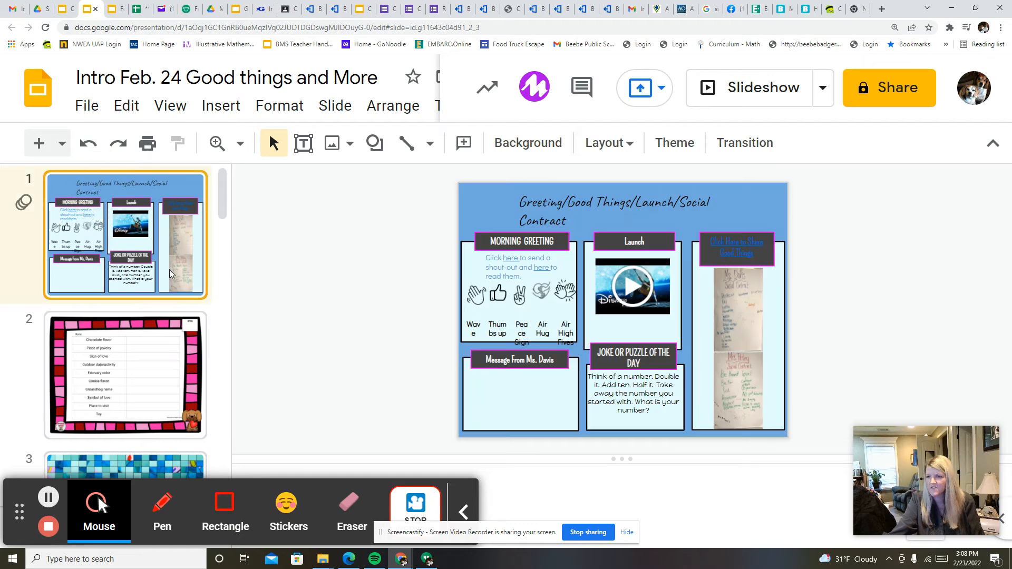
mouse_move(458, 310)
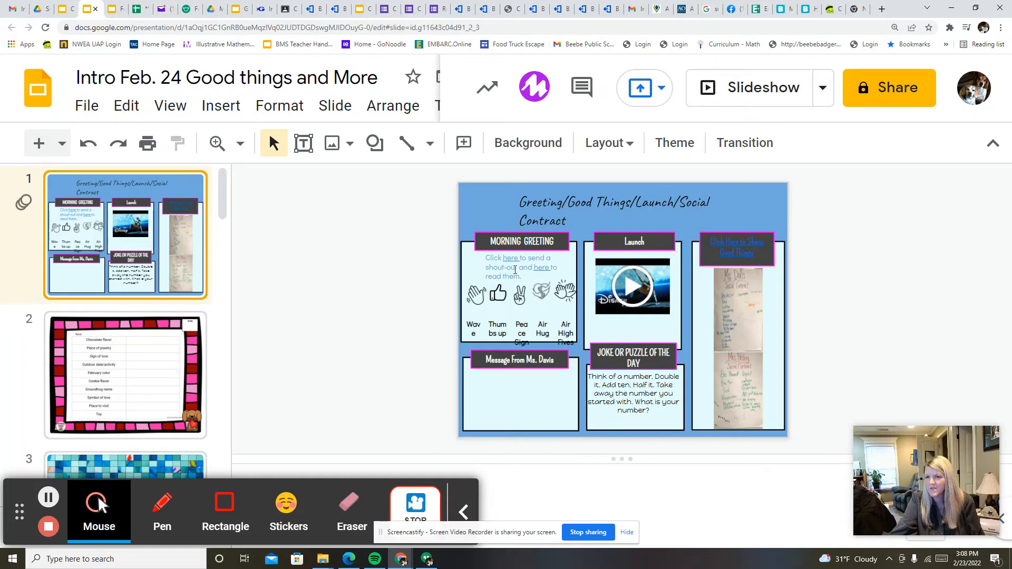
mouse_move(506, 255)
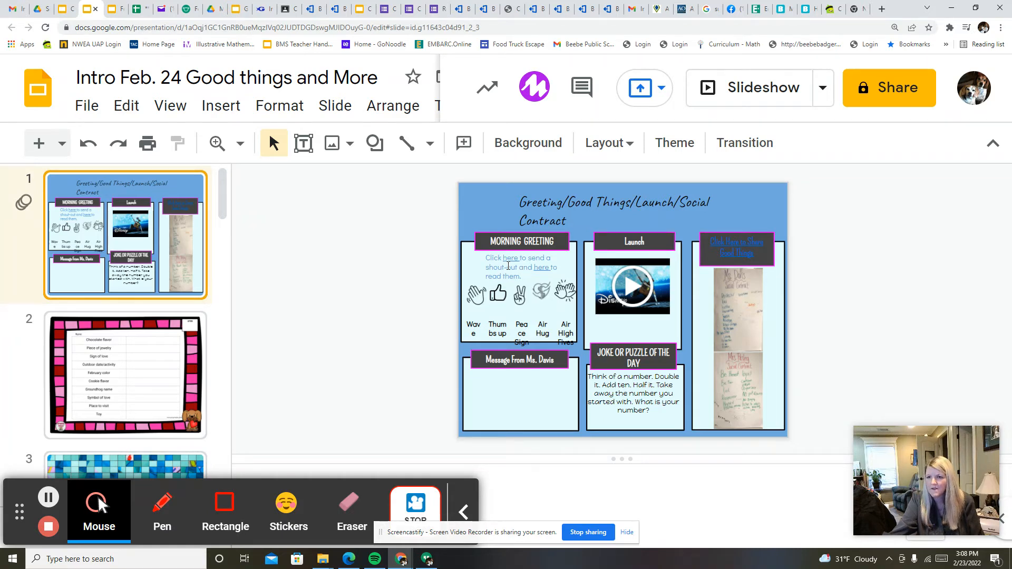
mouse_move(542, 270)
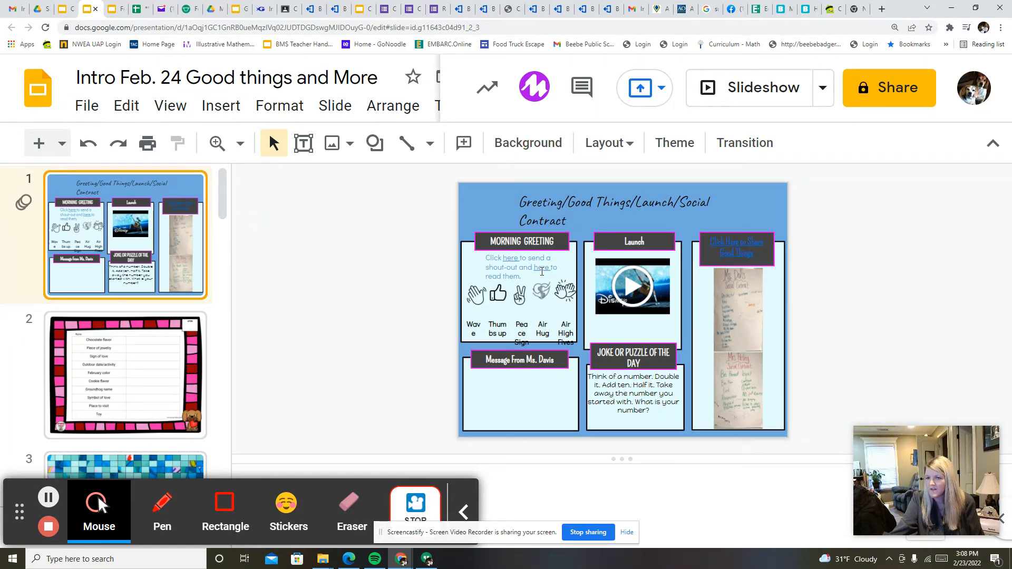
click(509, 258)
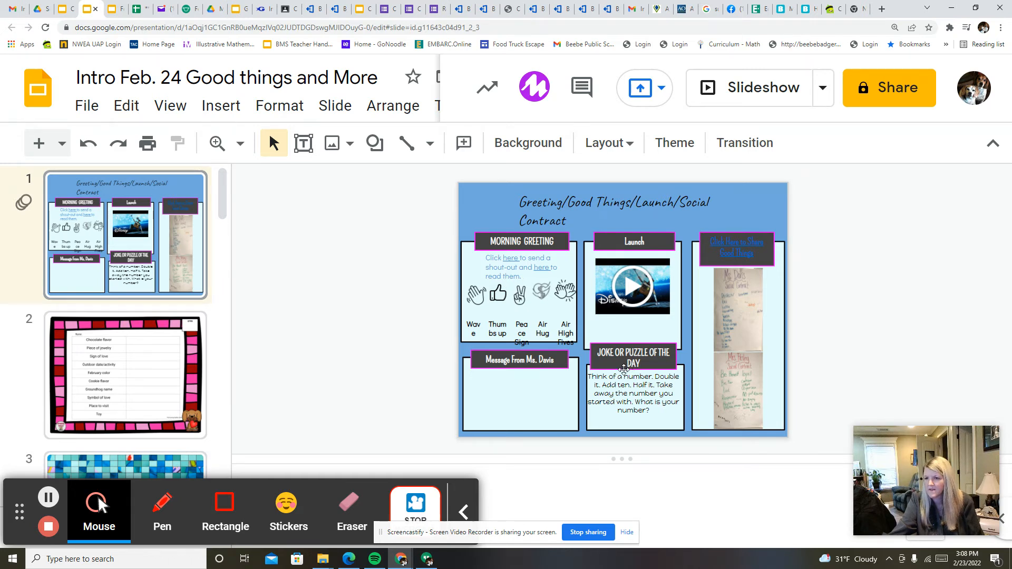
mouse_move(610, 420)
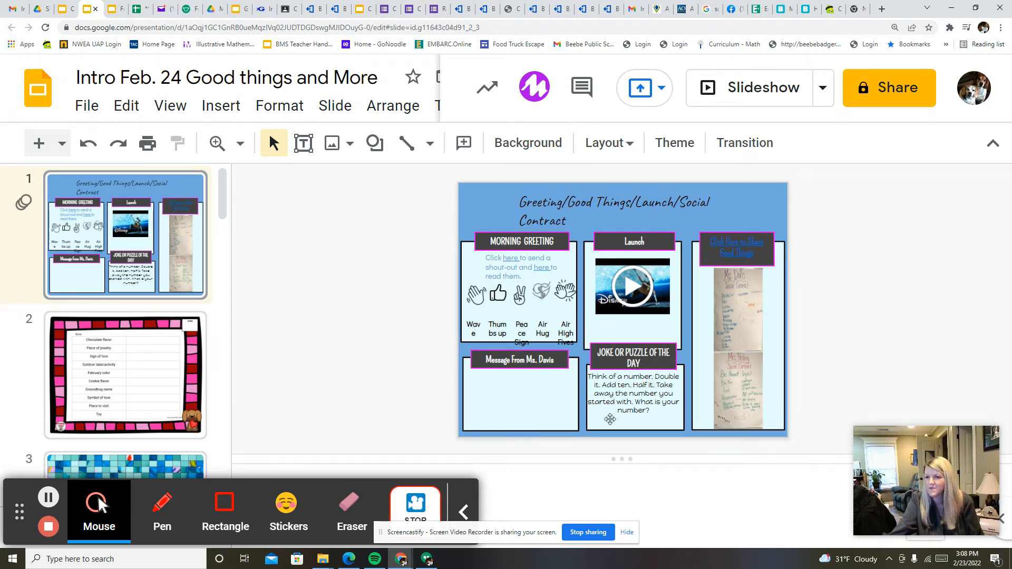
mouse_move(620, 411)
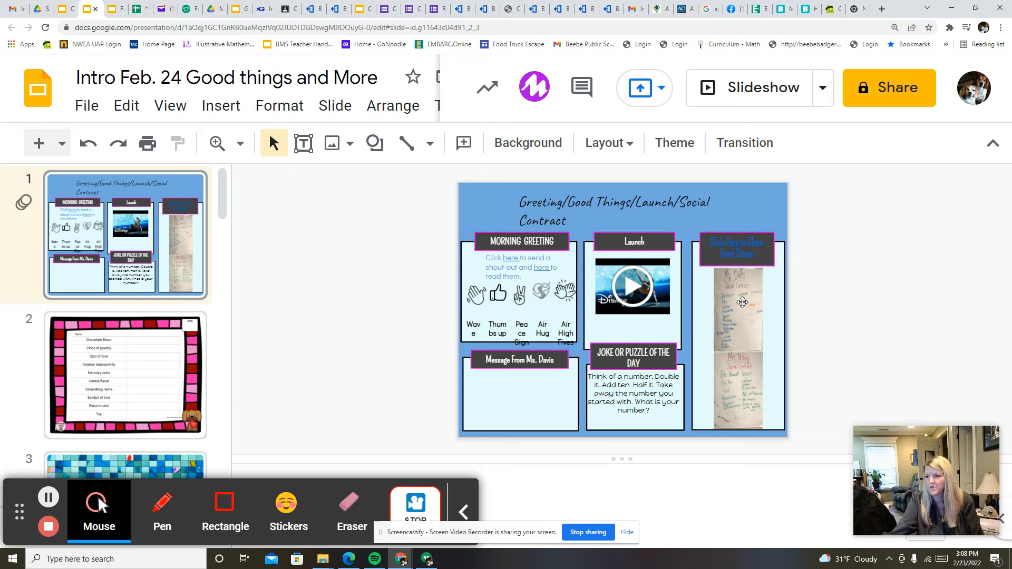
mouse_move(745, 329)
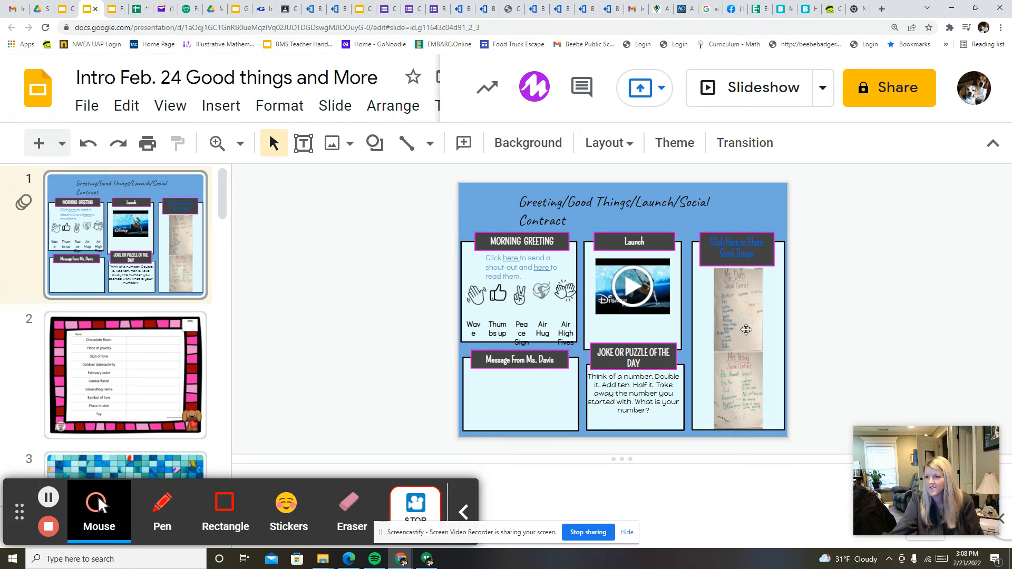
mouse_move(730, 310)
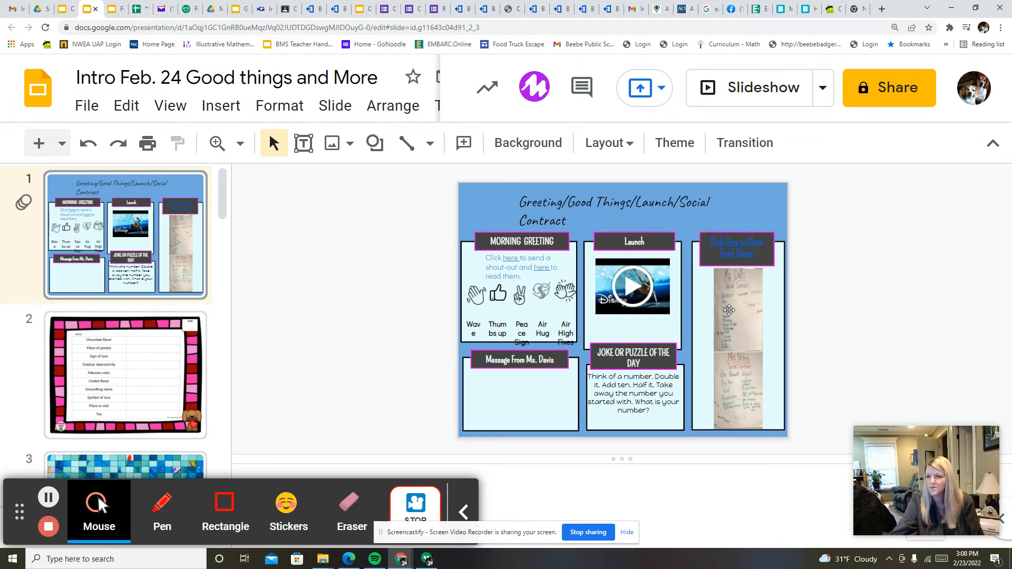
mouse_move(715, 326)
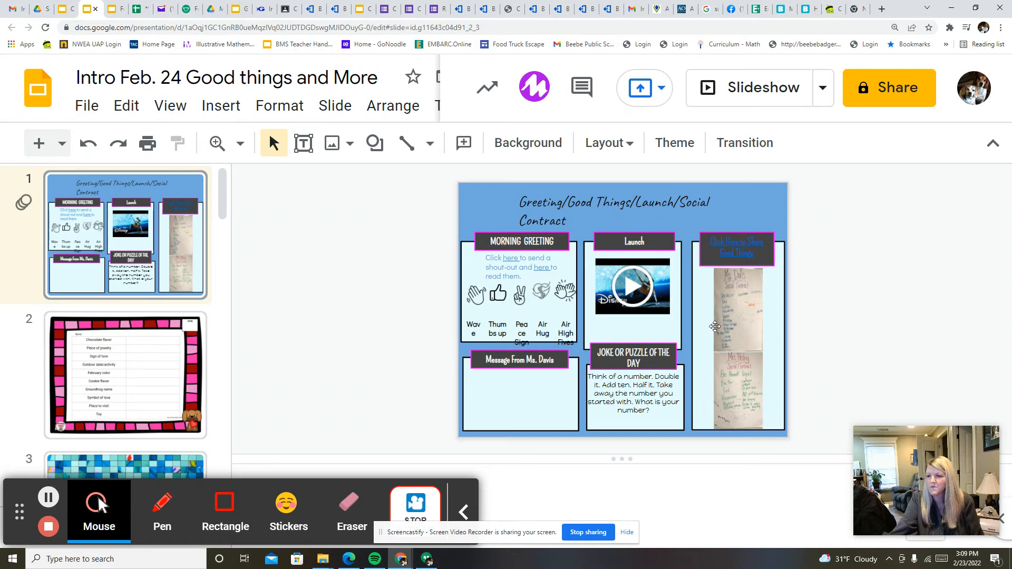
mouse_move(716, 329)
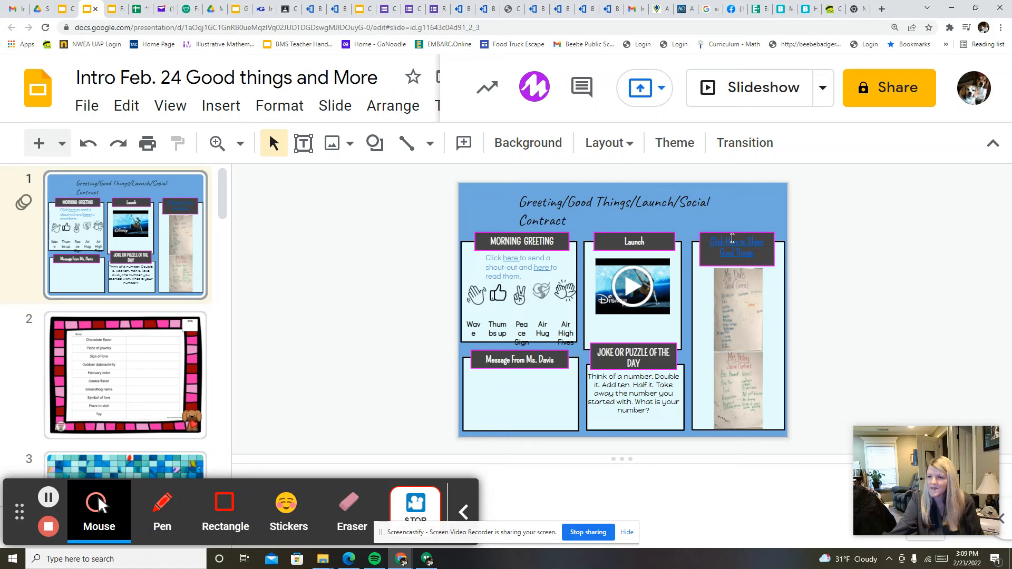
Follow the slide's Good Things link and post a pink 'Warm coffee!' sticky note.
click(737, 248)
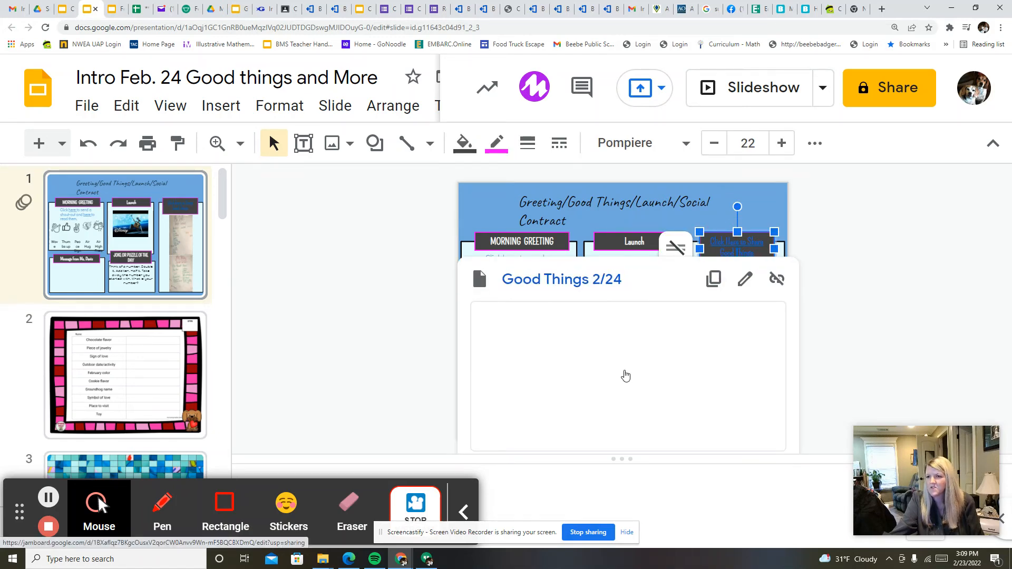
mouse_move(713, 279)
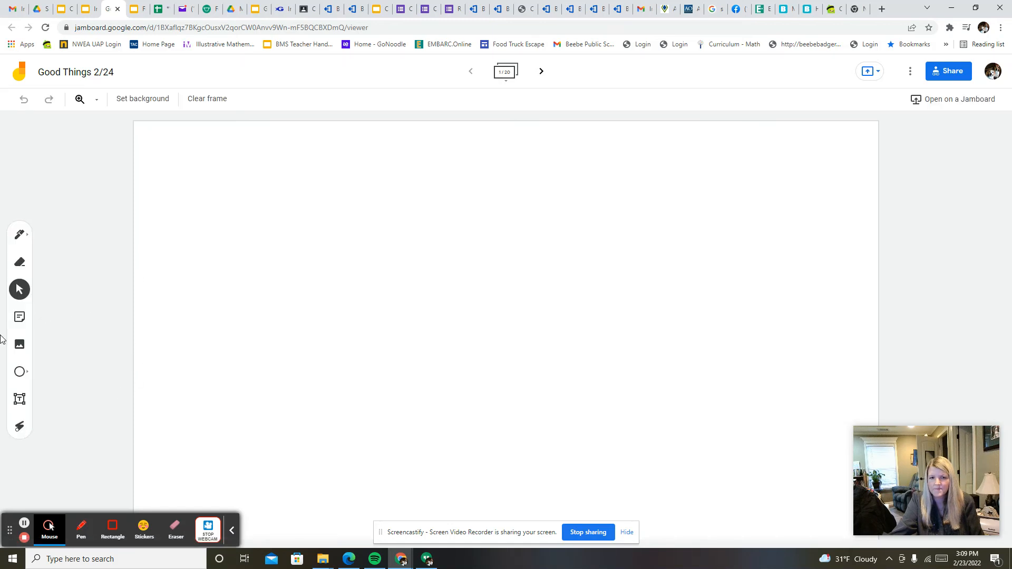
click(20, 316)
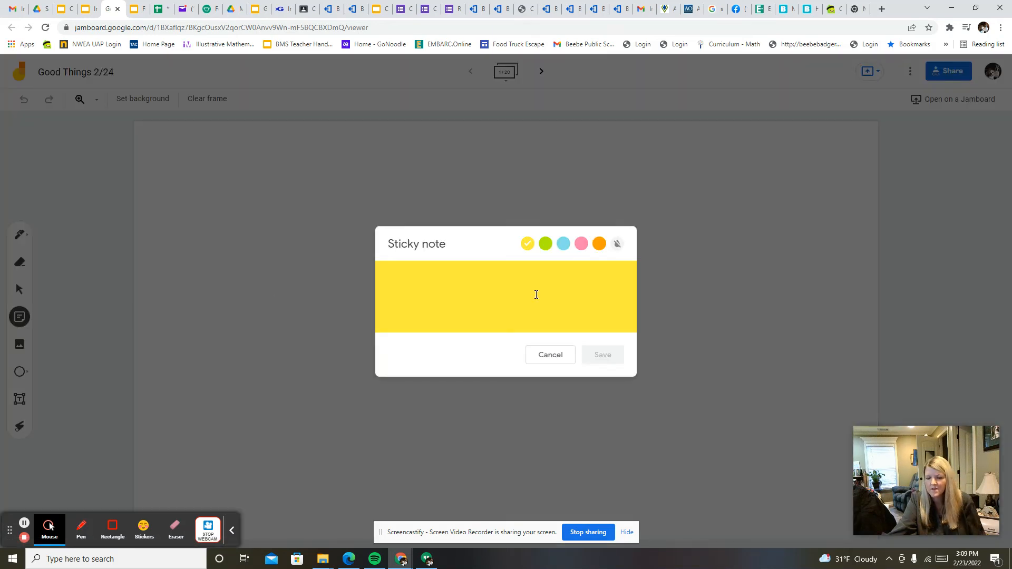
text(Wa)
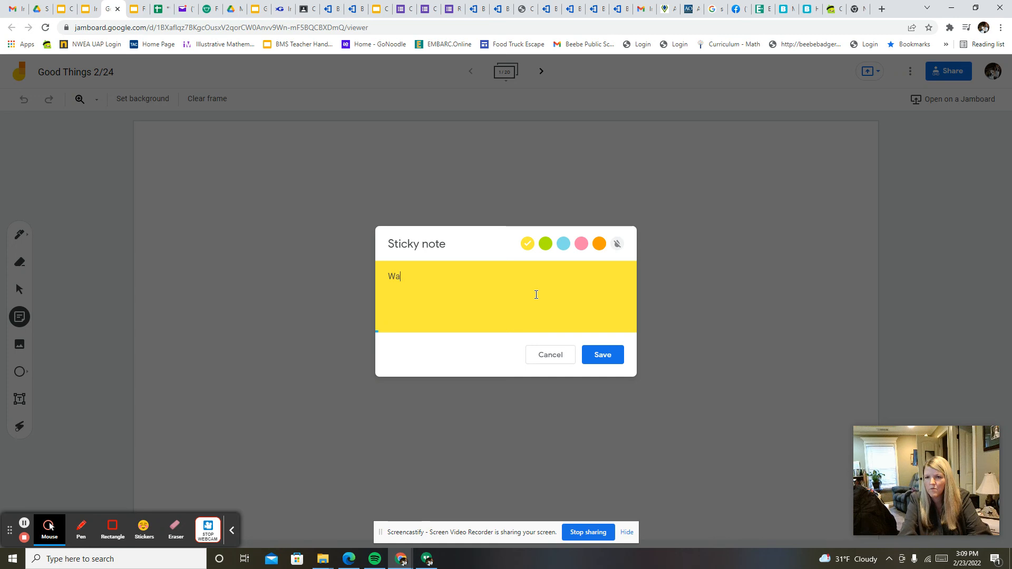
text(rm coff)
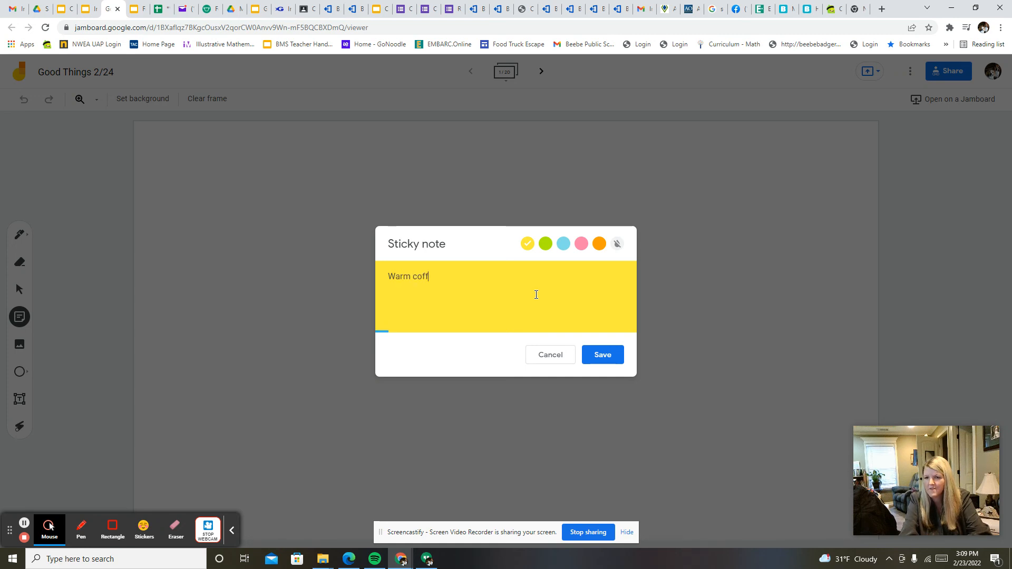
text(ee!)
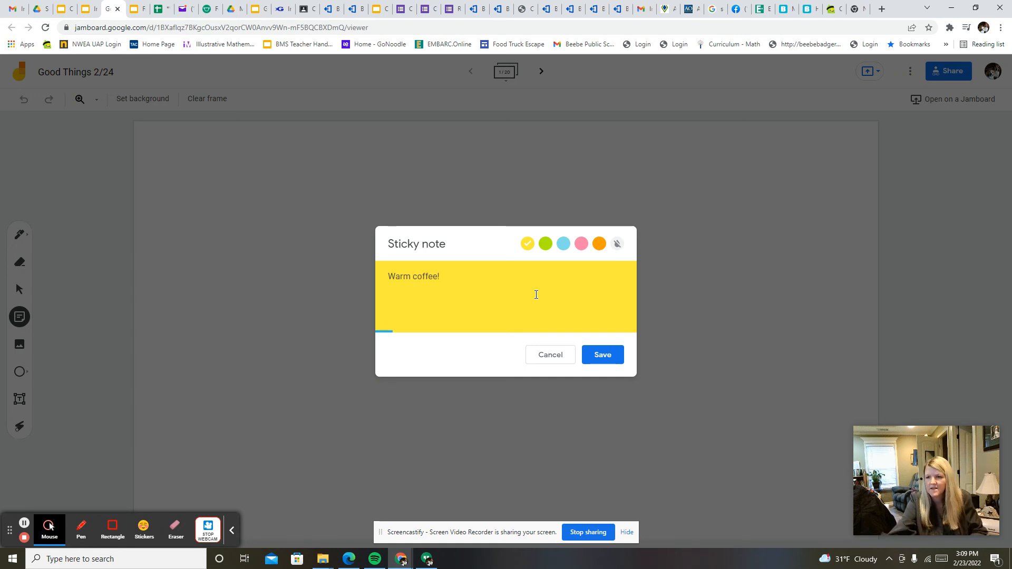
click(581, 244)
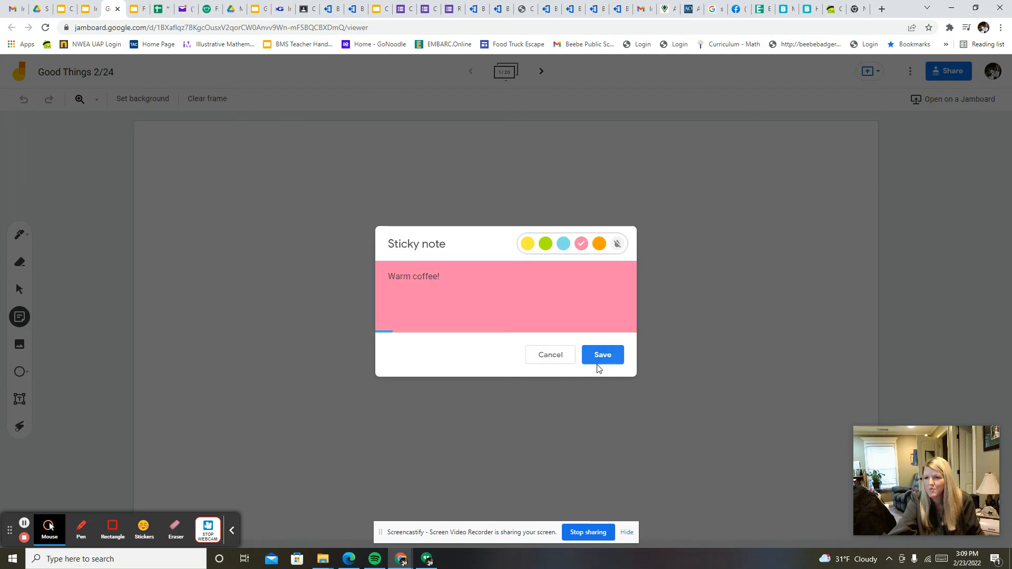
click(602, 355)
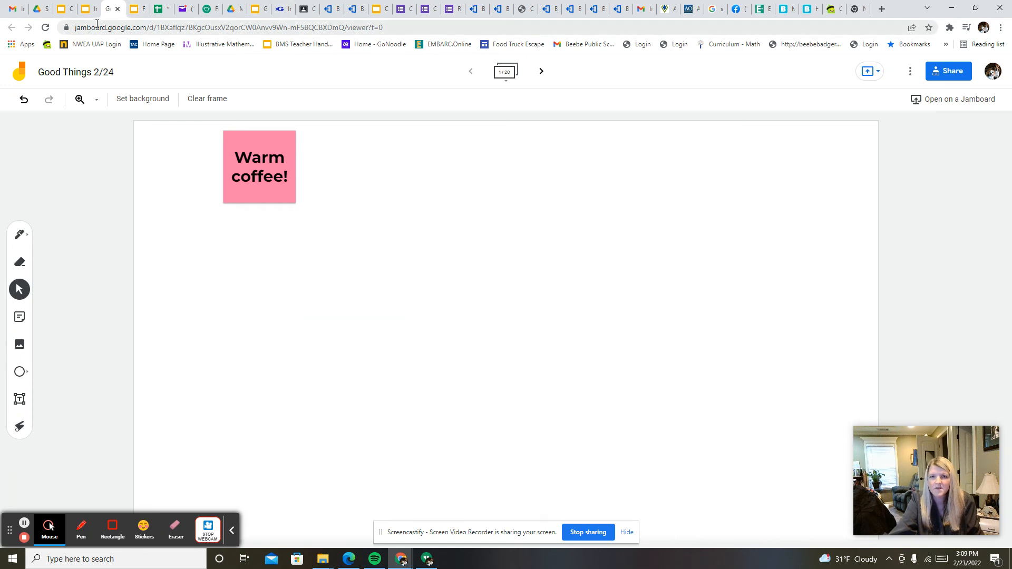
Switch back to the Feb. 24 Good things tab showing the greeting slide.
click(158, 8)
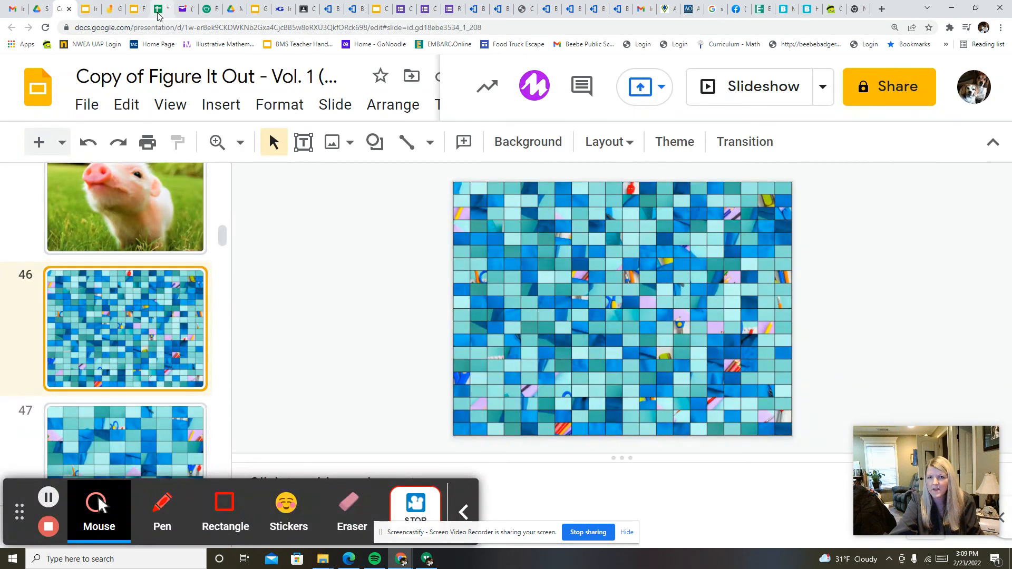
click(112, 8)
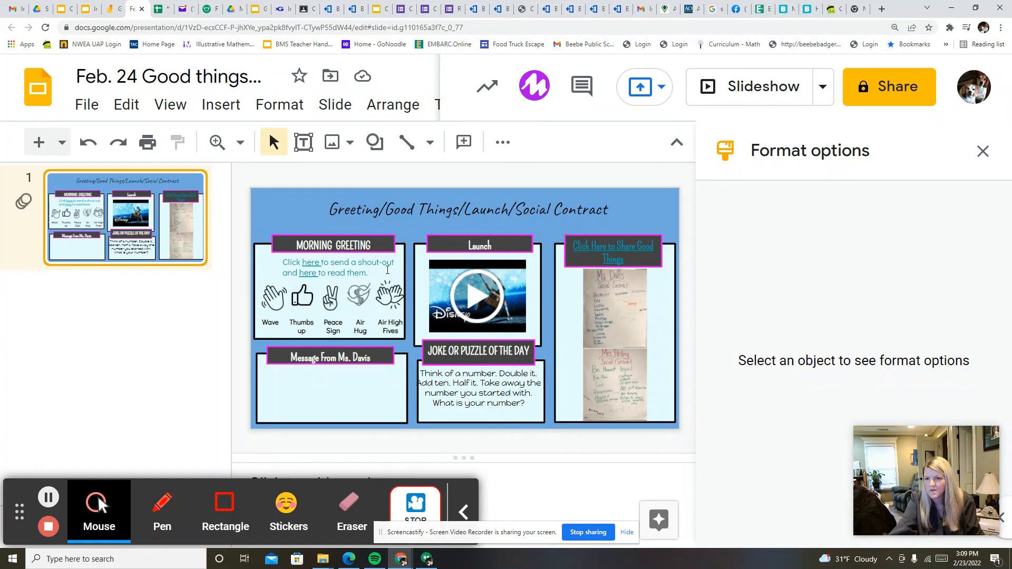
mouse_move(507, 240)
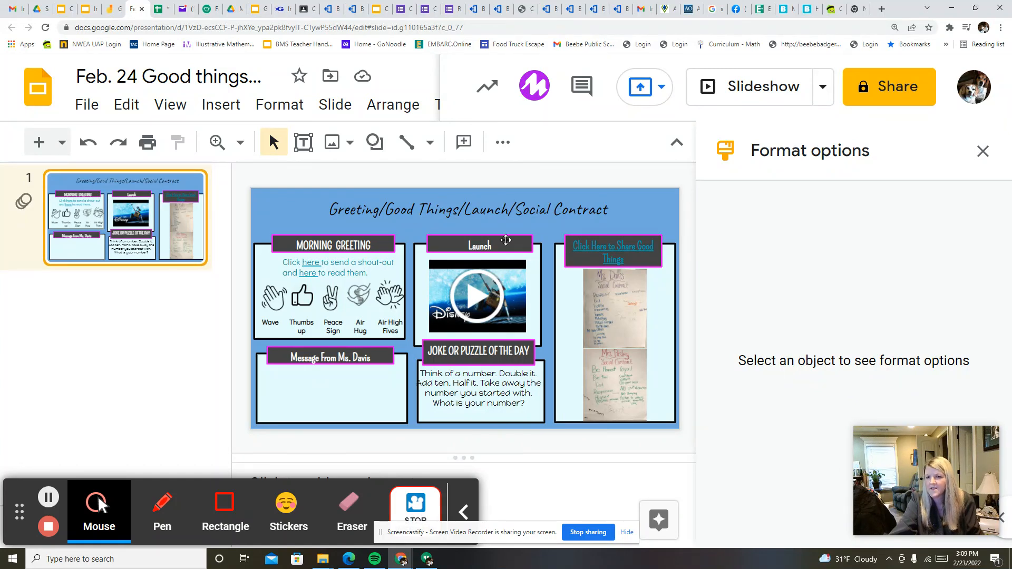
mouse_move(509, 316)
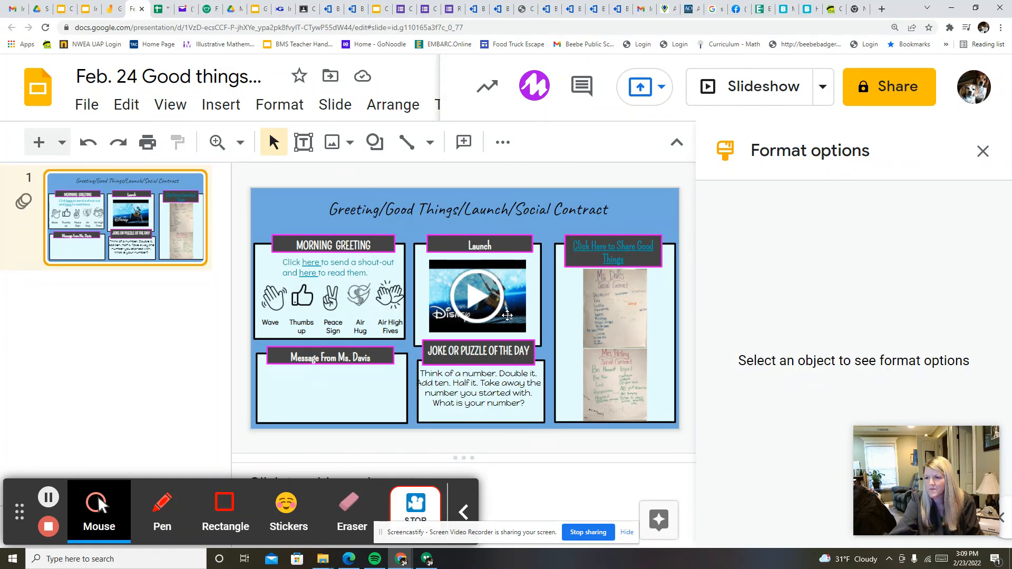
mouse_move(514, 304)
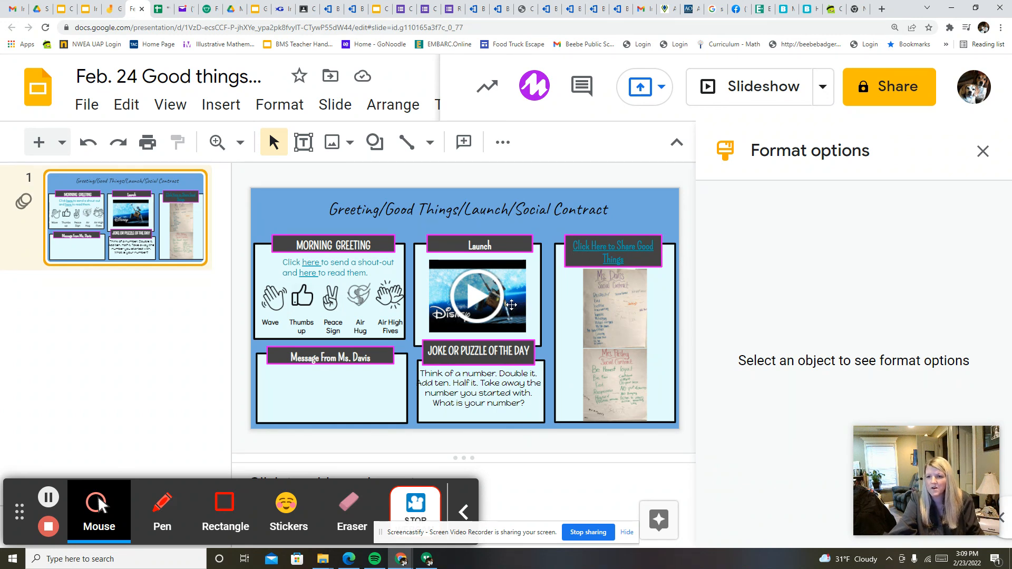
mouse_move(465, 244)
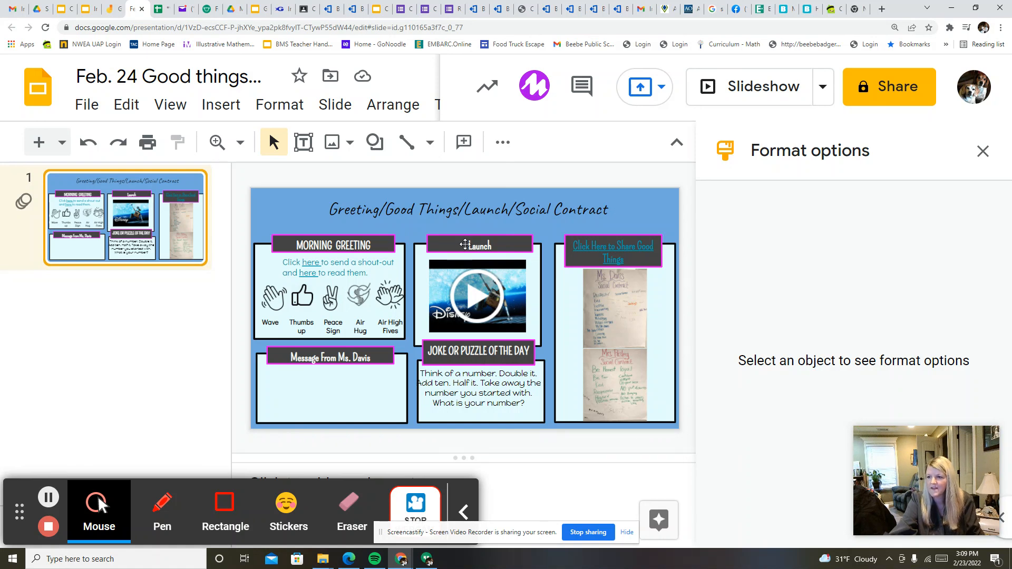
mouse_move(470, 233)
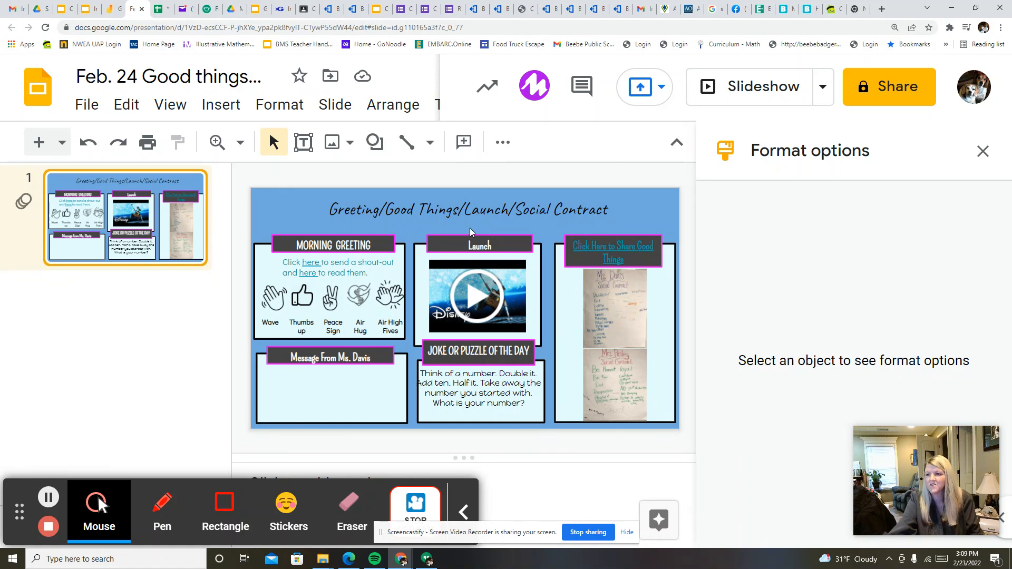